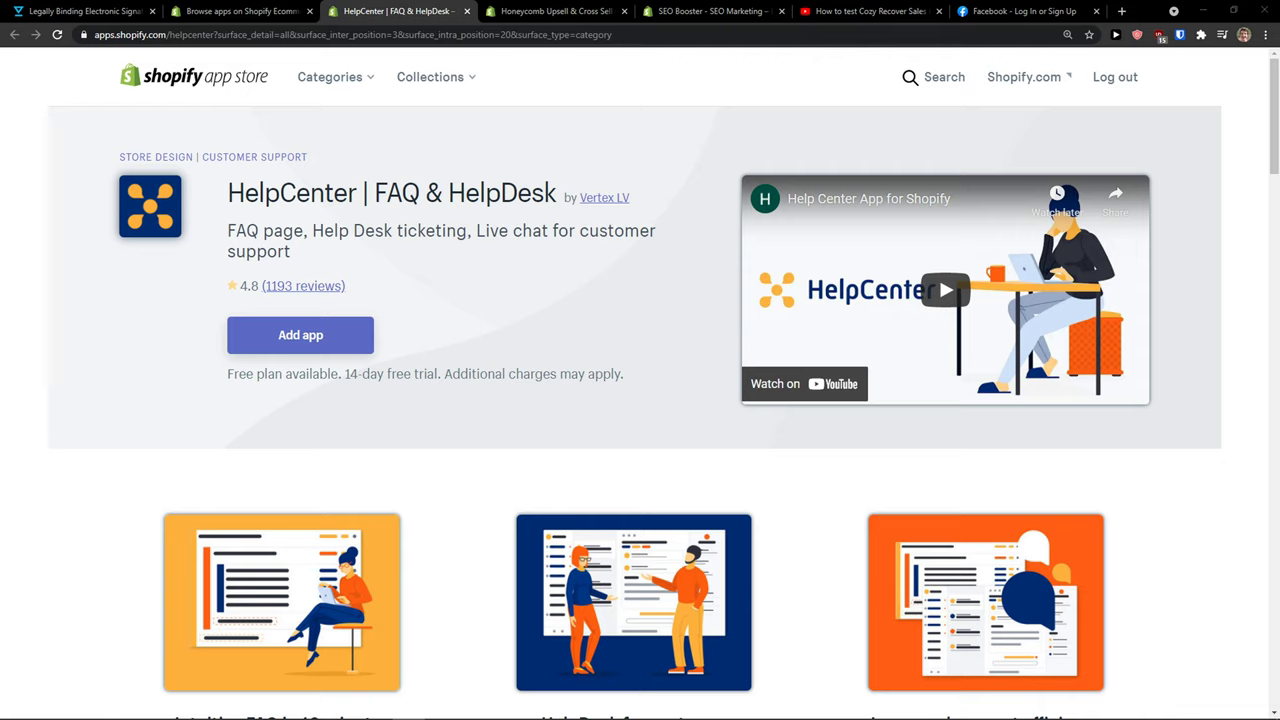
mouse_move(81, 612)
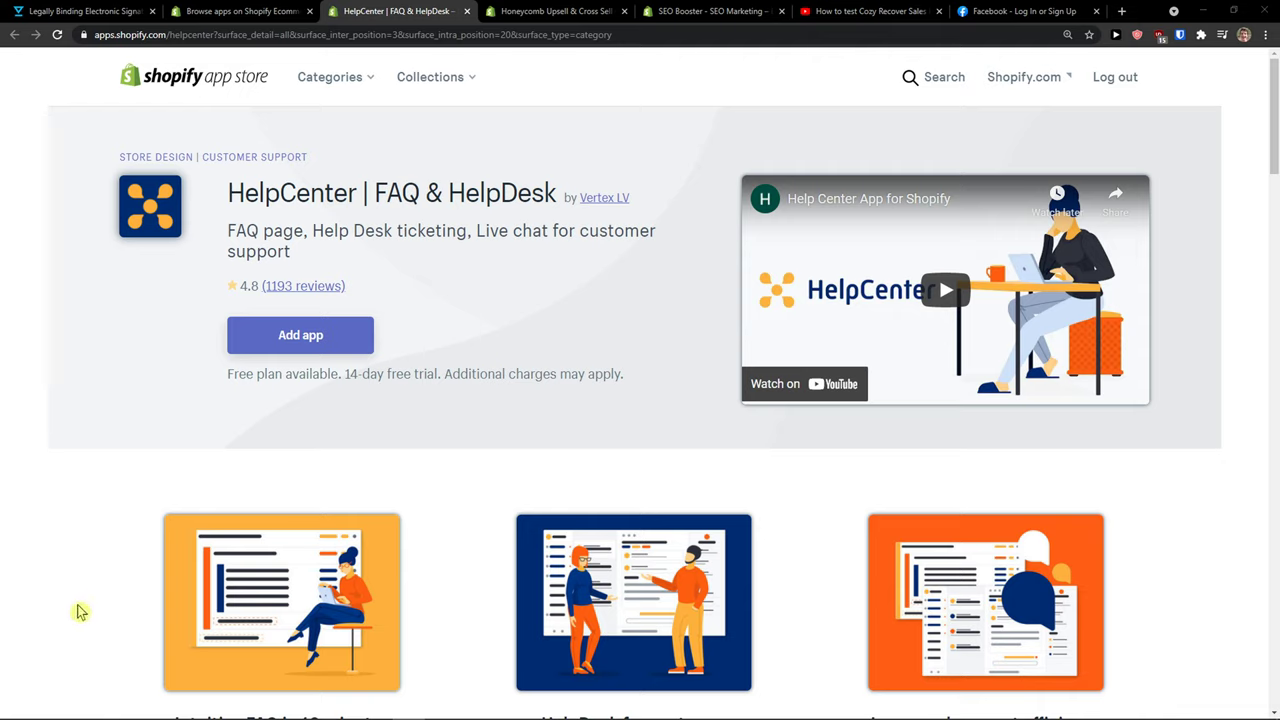
mouse_move(269, 360)
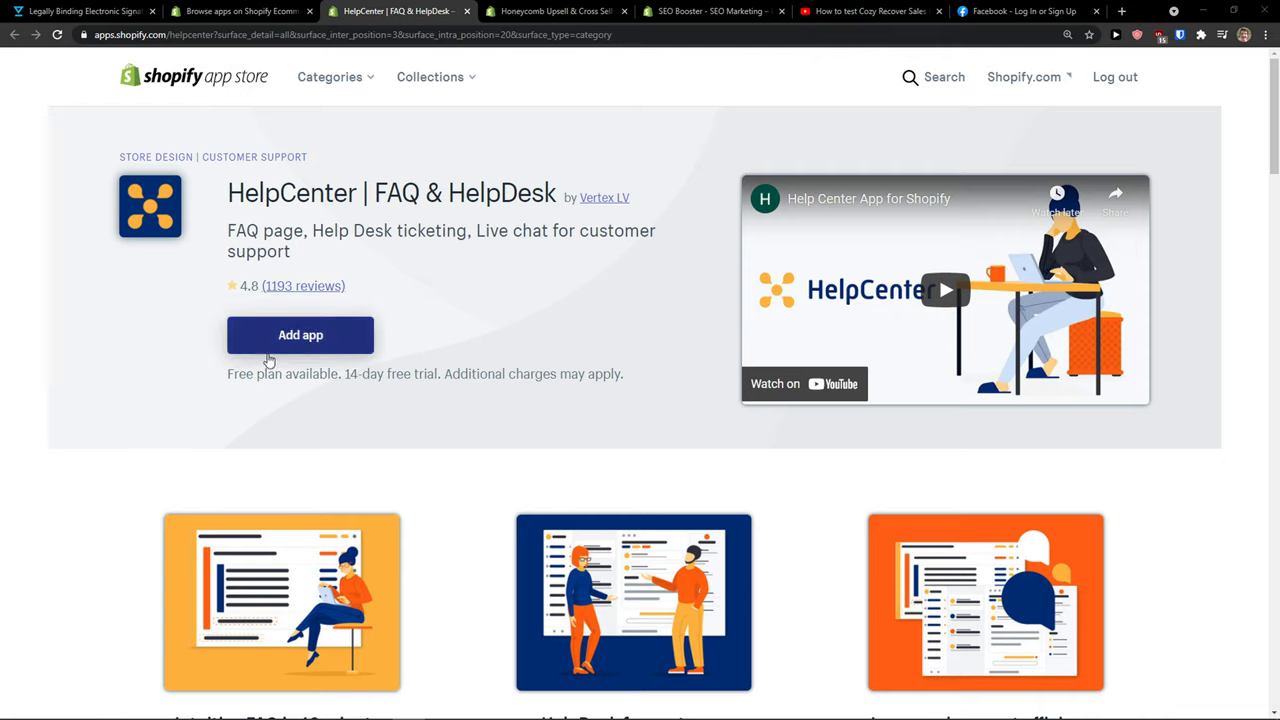
- Begin adding the HelpCenter | FAQ & HelpDesk app from its App Store listing
click(300, 335)
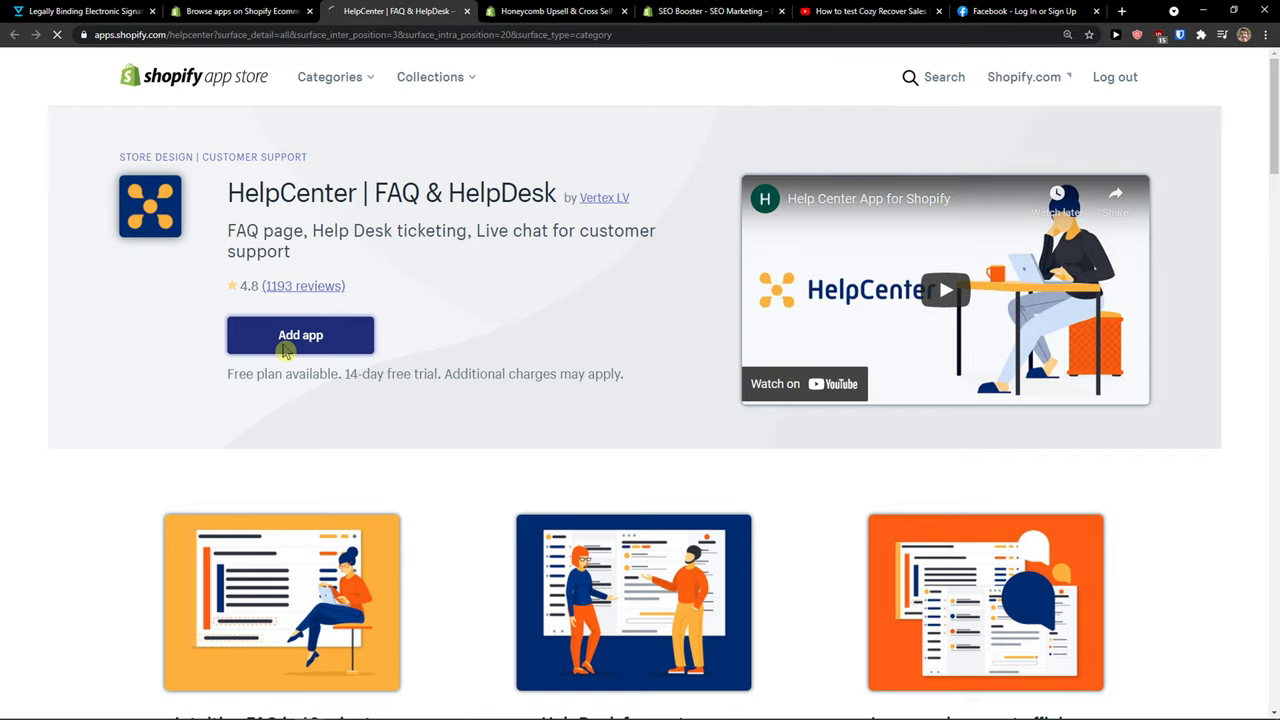
- Confirm the HelpCenter FAQ installation on the store permissions authorization page
click(300, 335)
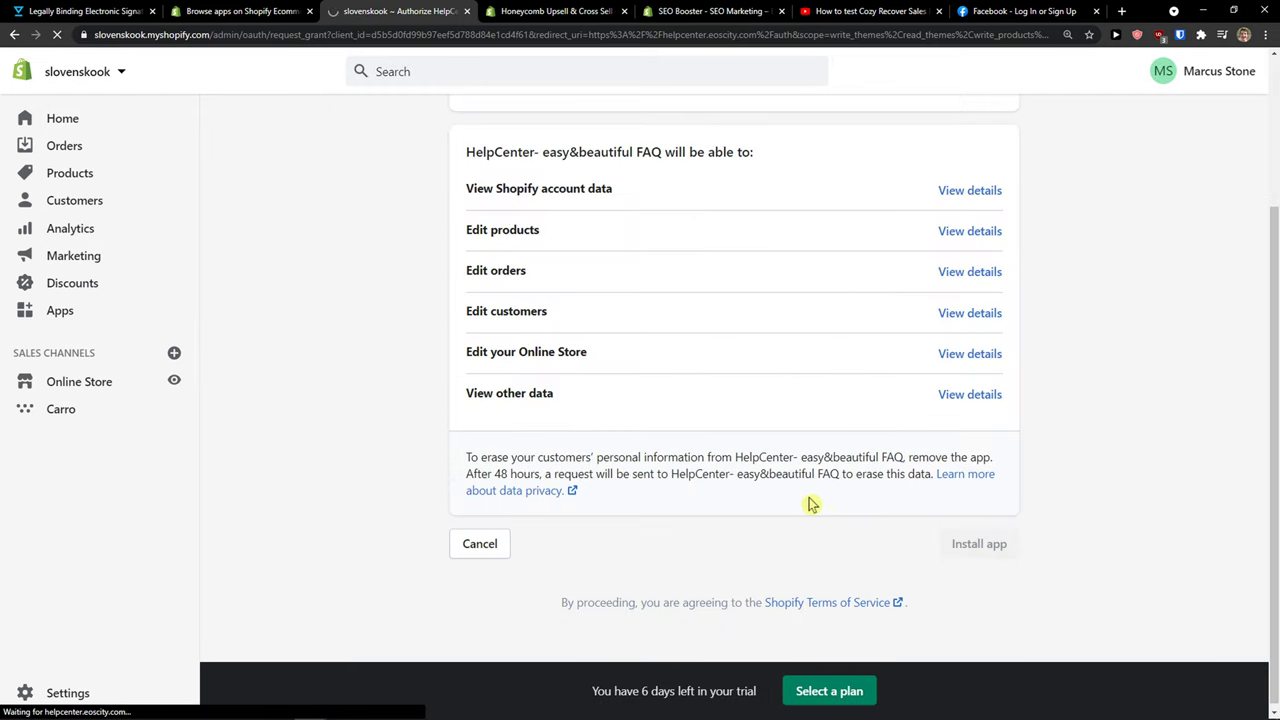
mouse_move(807, 500)
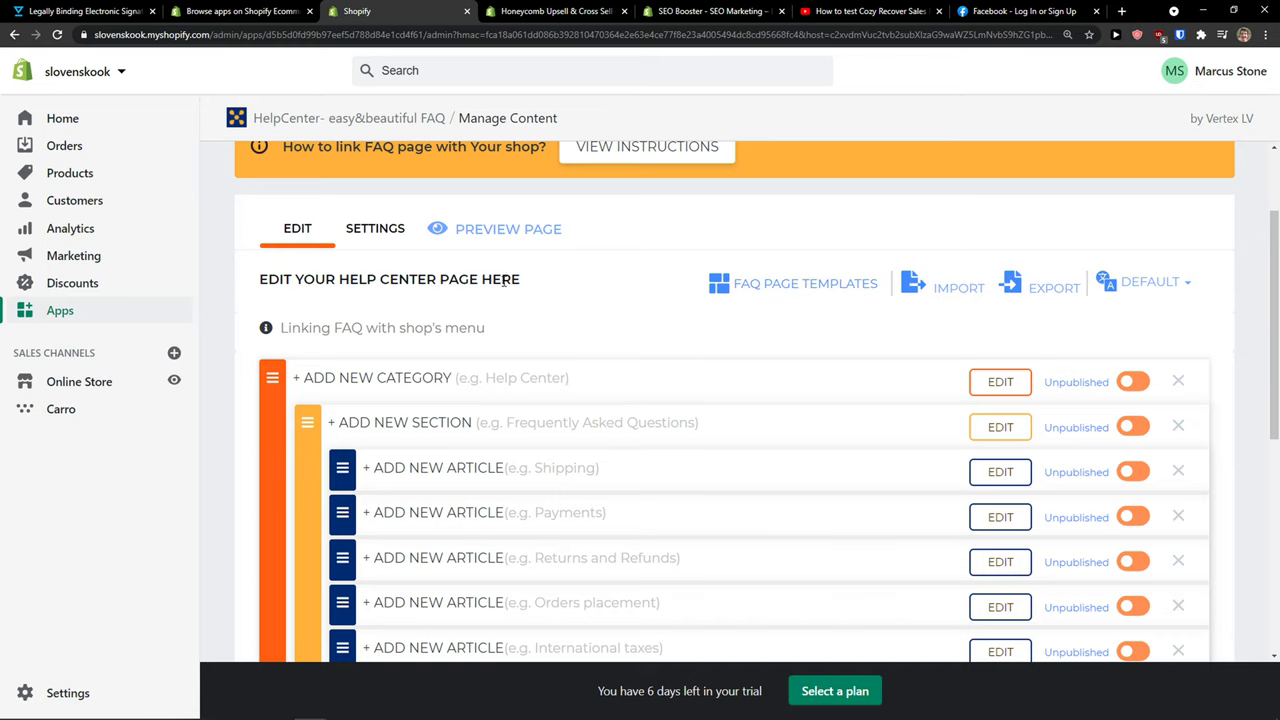
mouse_move(365, 255)
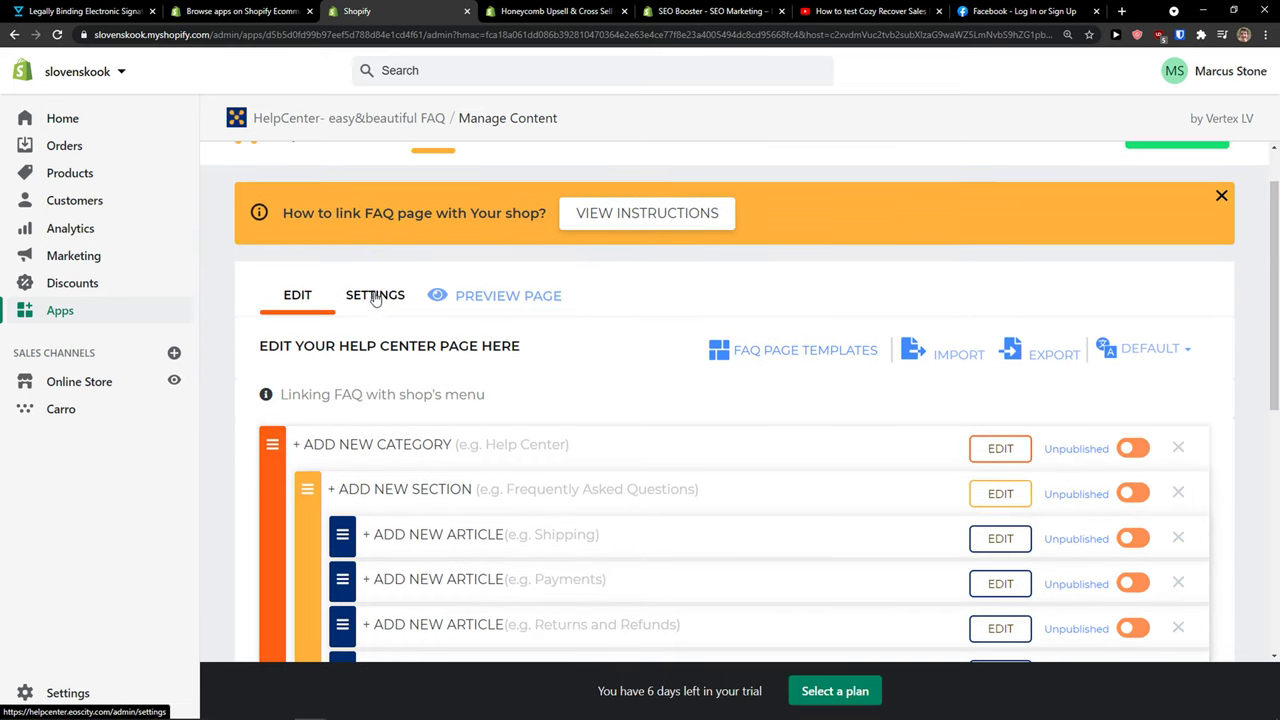
- Scroll Manage Content down to the default category, section and article templates
scroll(down, 3)
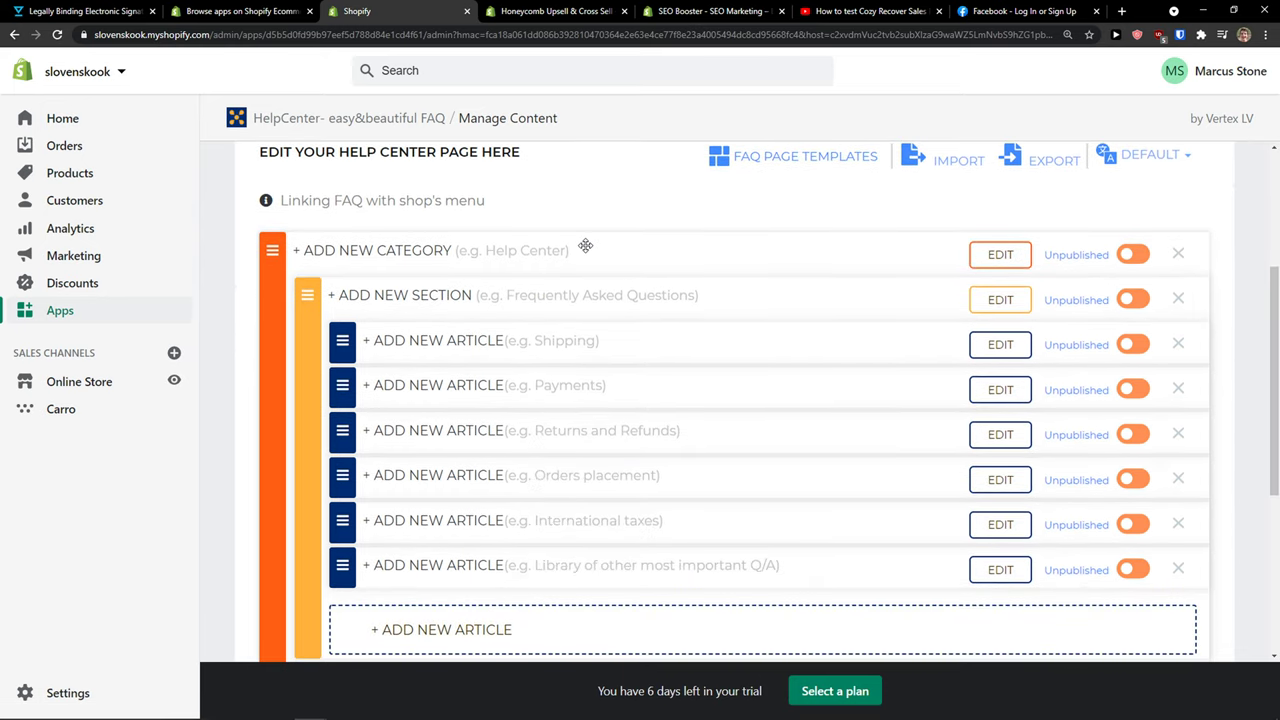
click(382, 200)
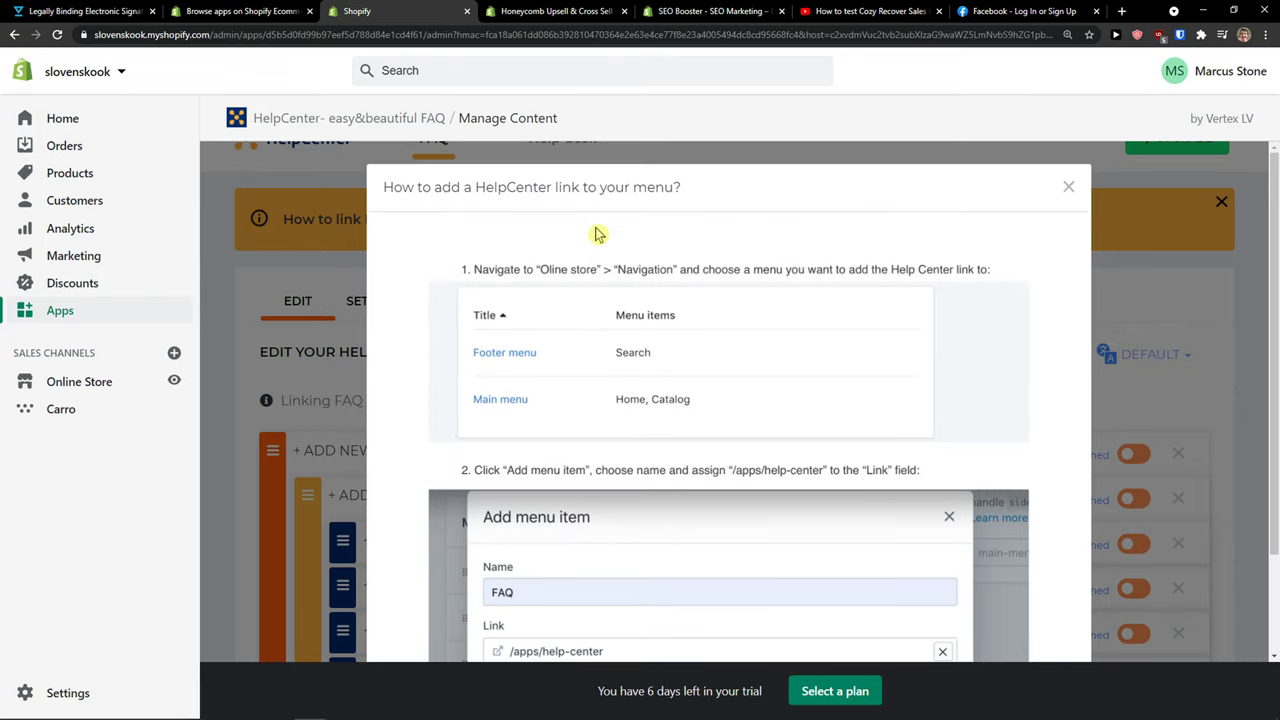
scroll(down, 3)
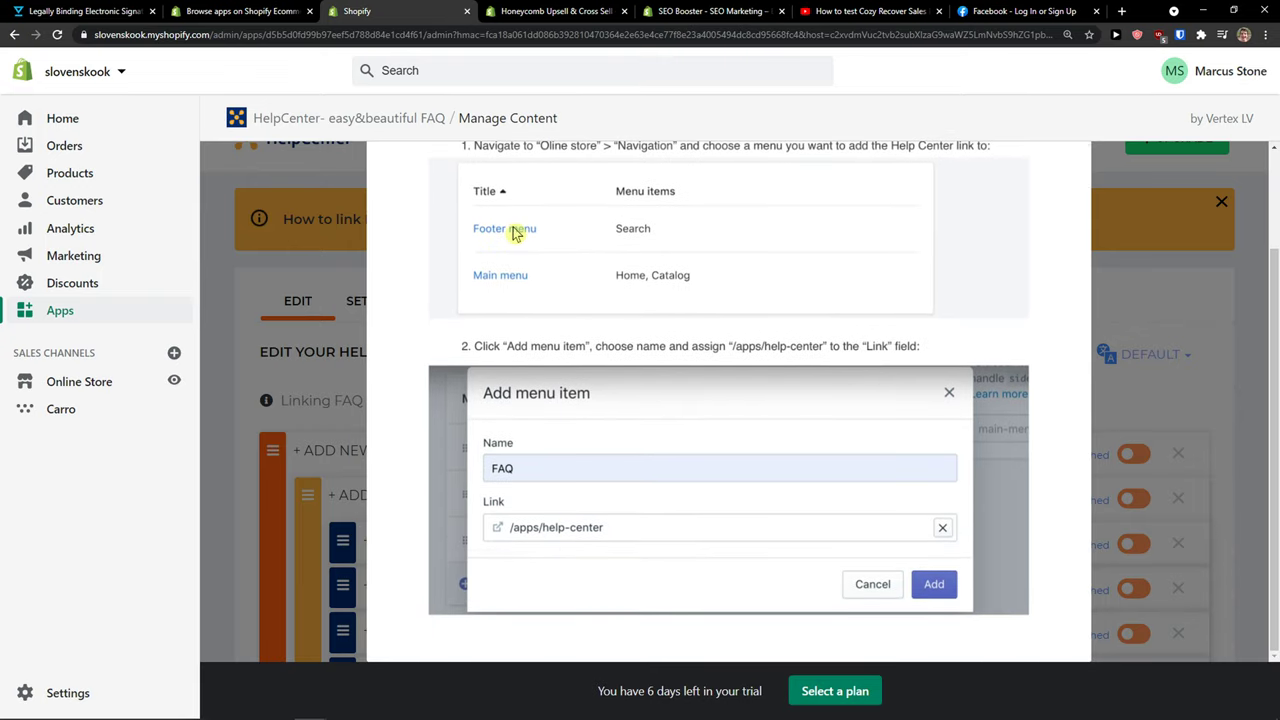
mouse_move(567, 368)
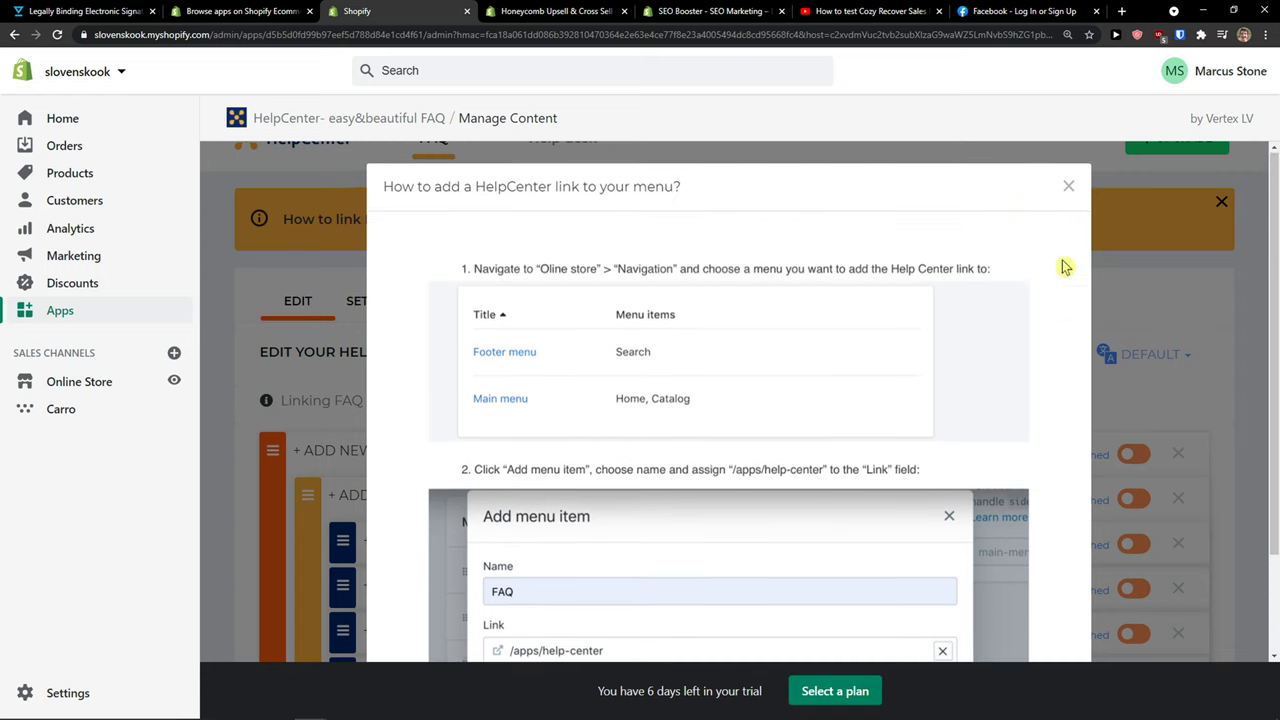
click(1068, 186)
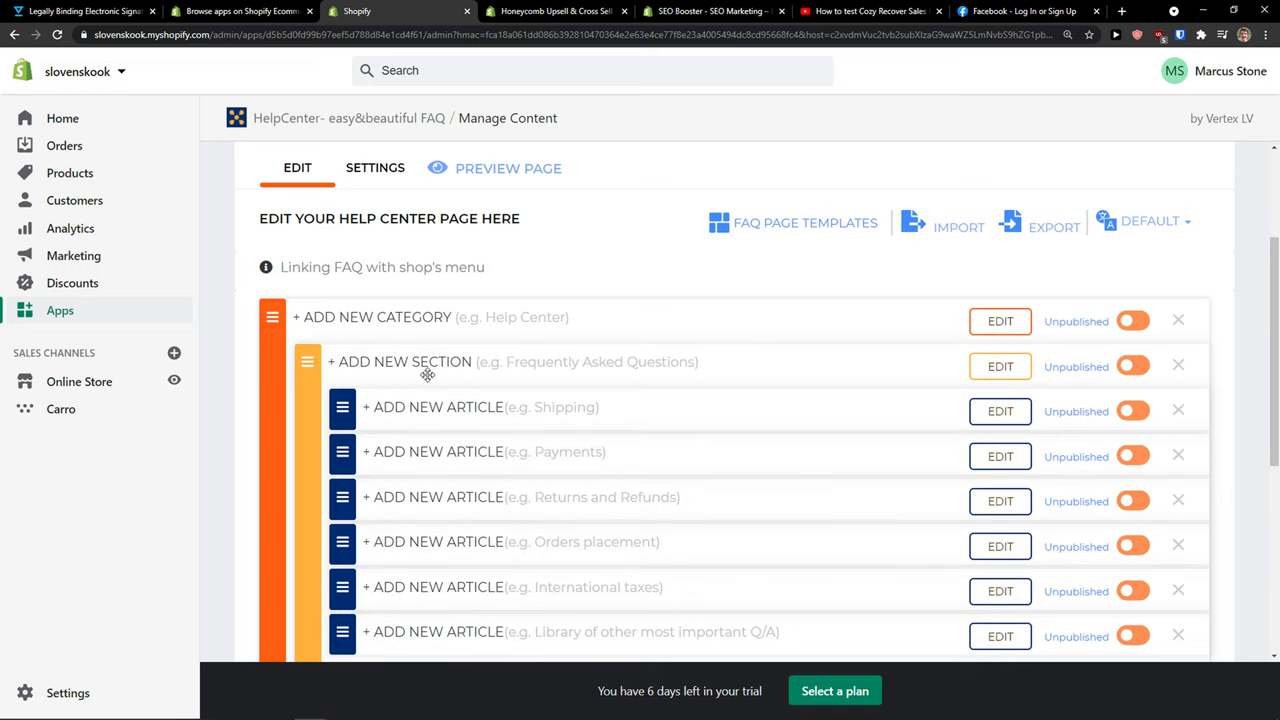
scroll(down, 3)
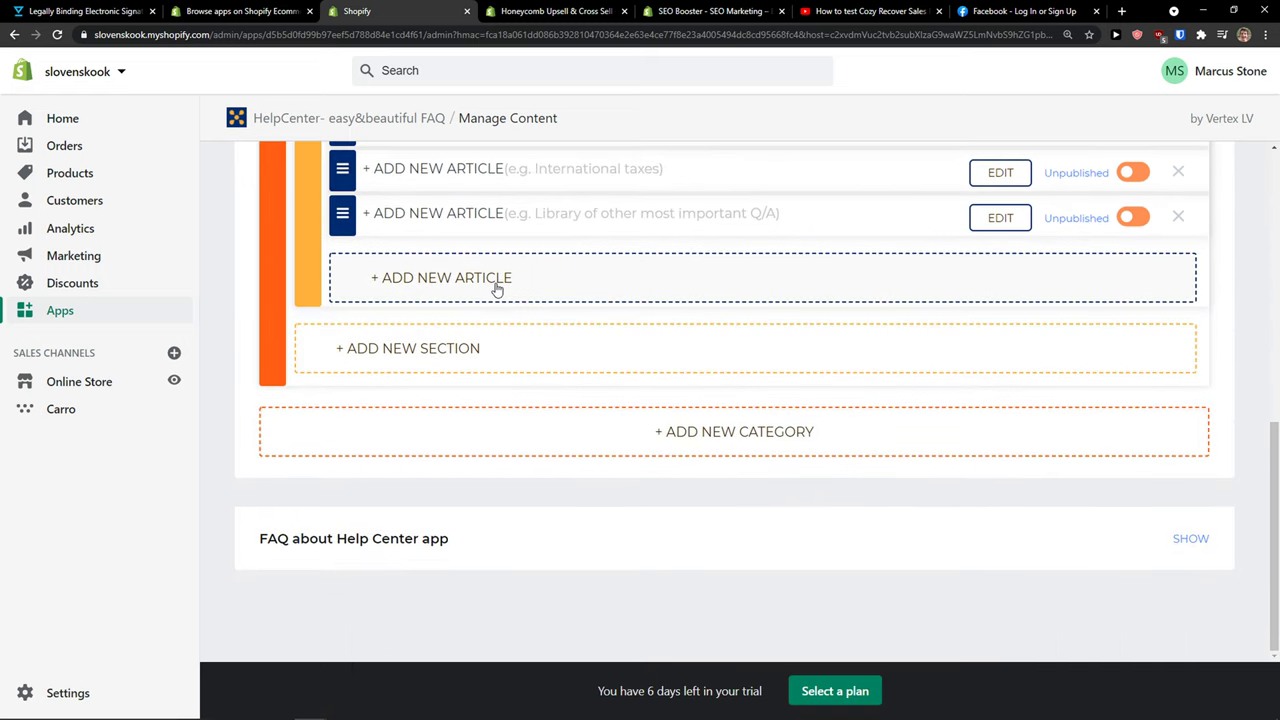
mouse_move(463, 441)
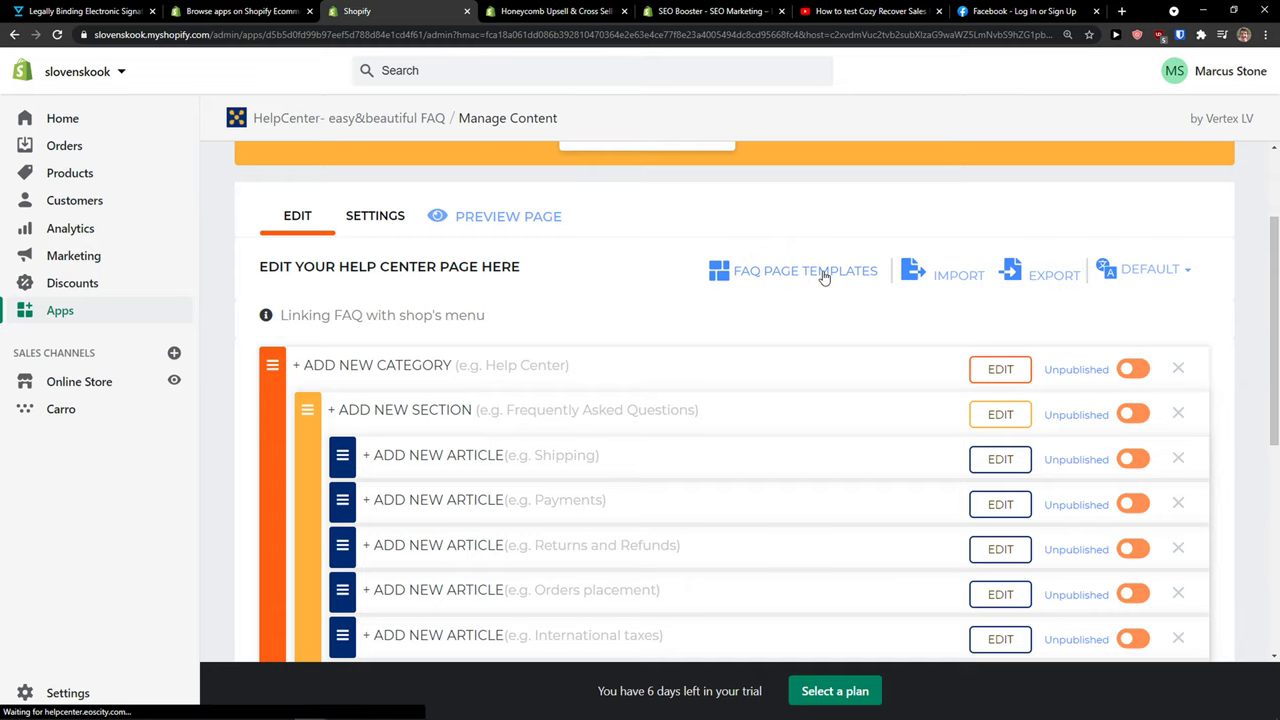
- Browse the FAQ page template gallery and preview the Betty template demo
click(805, 270)
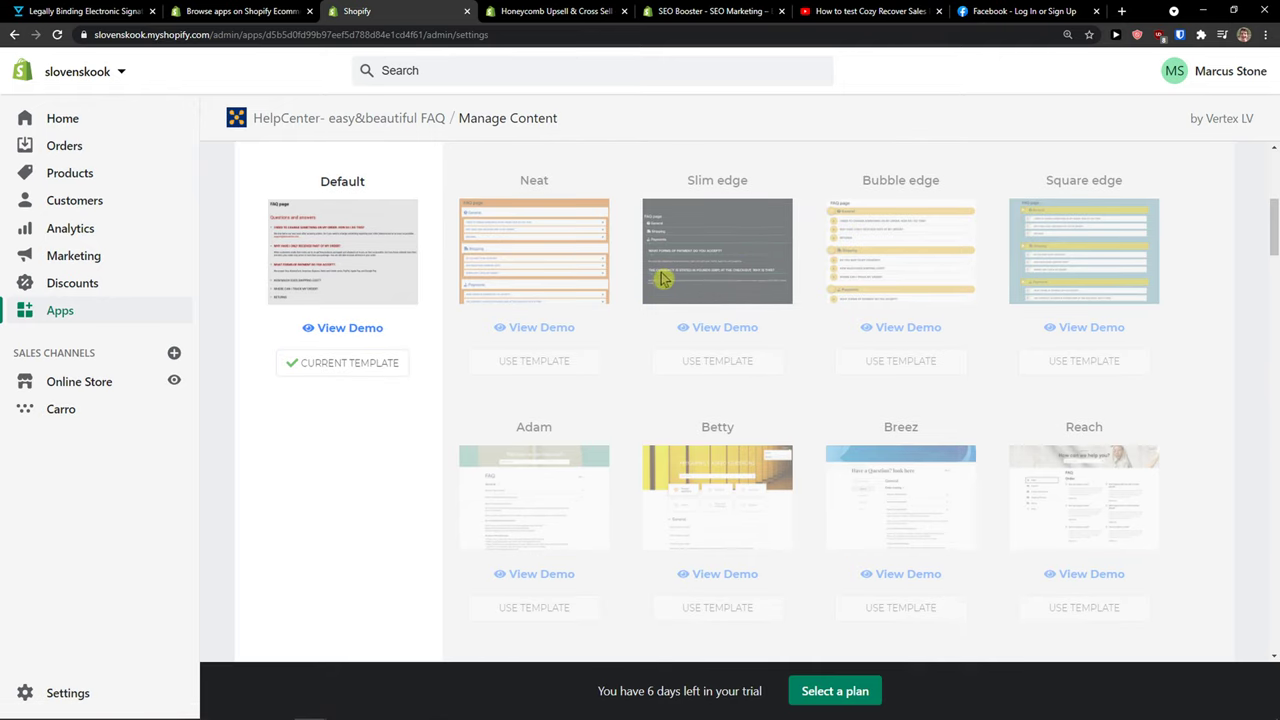
scroll(down, 3)
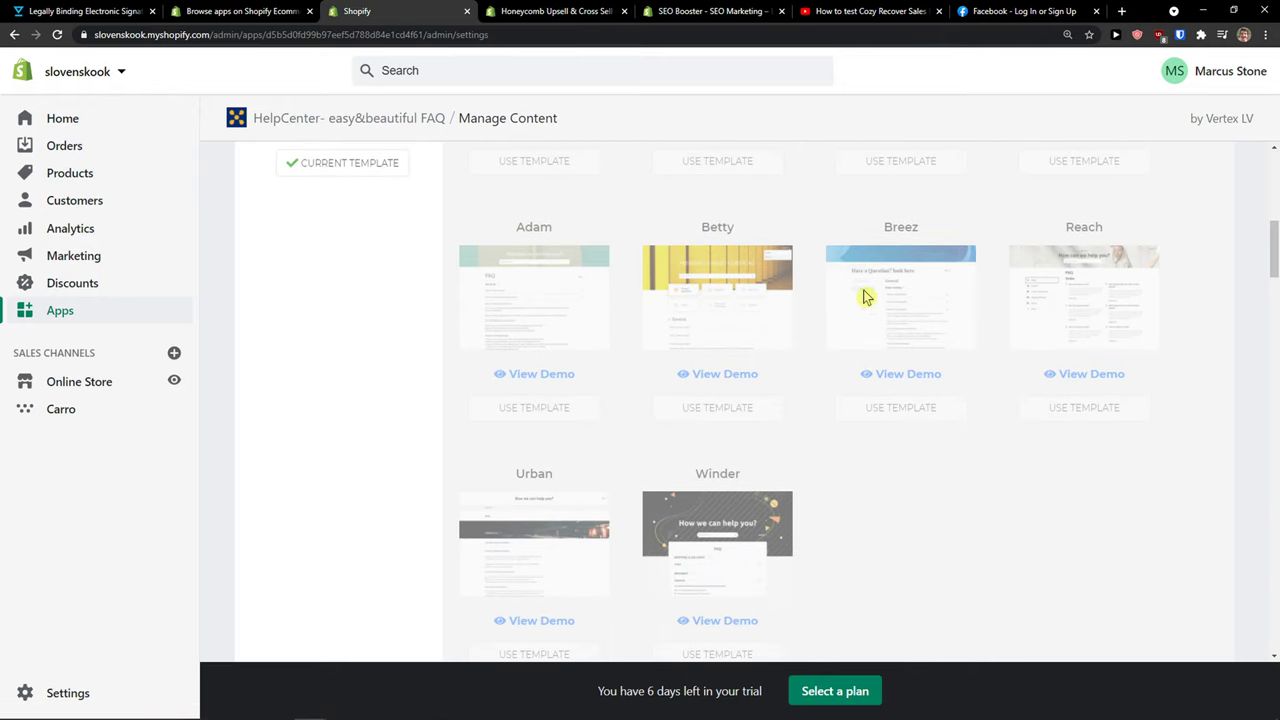
scroll(down, 3)
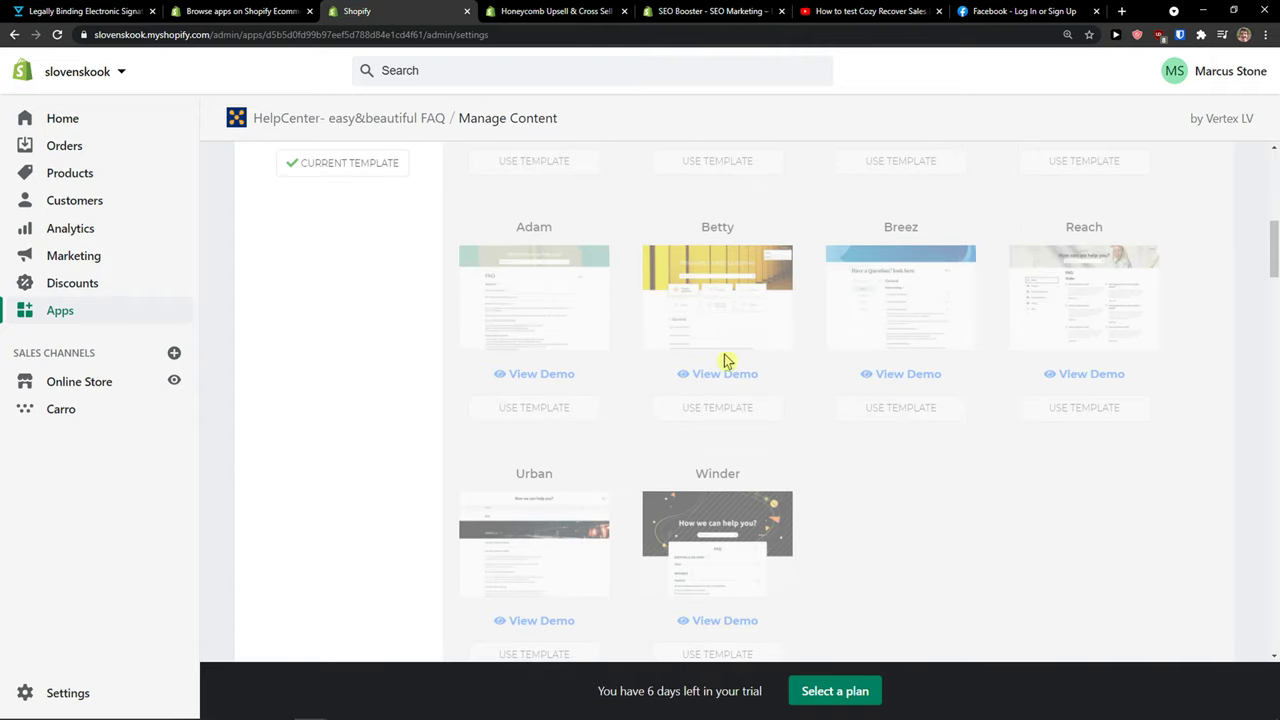
click(717, 373)
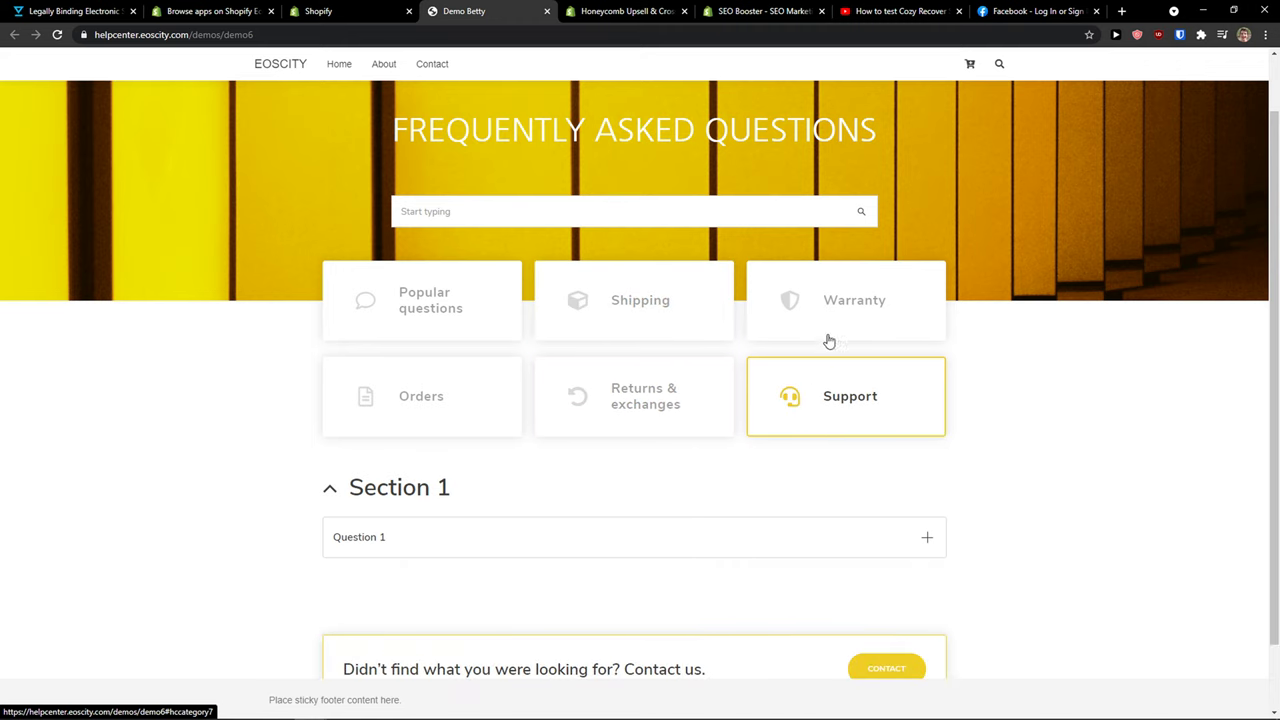
click(349, 11)
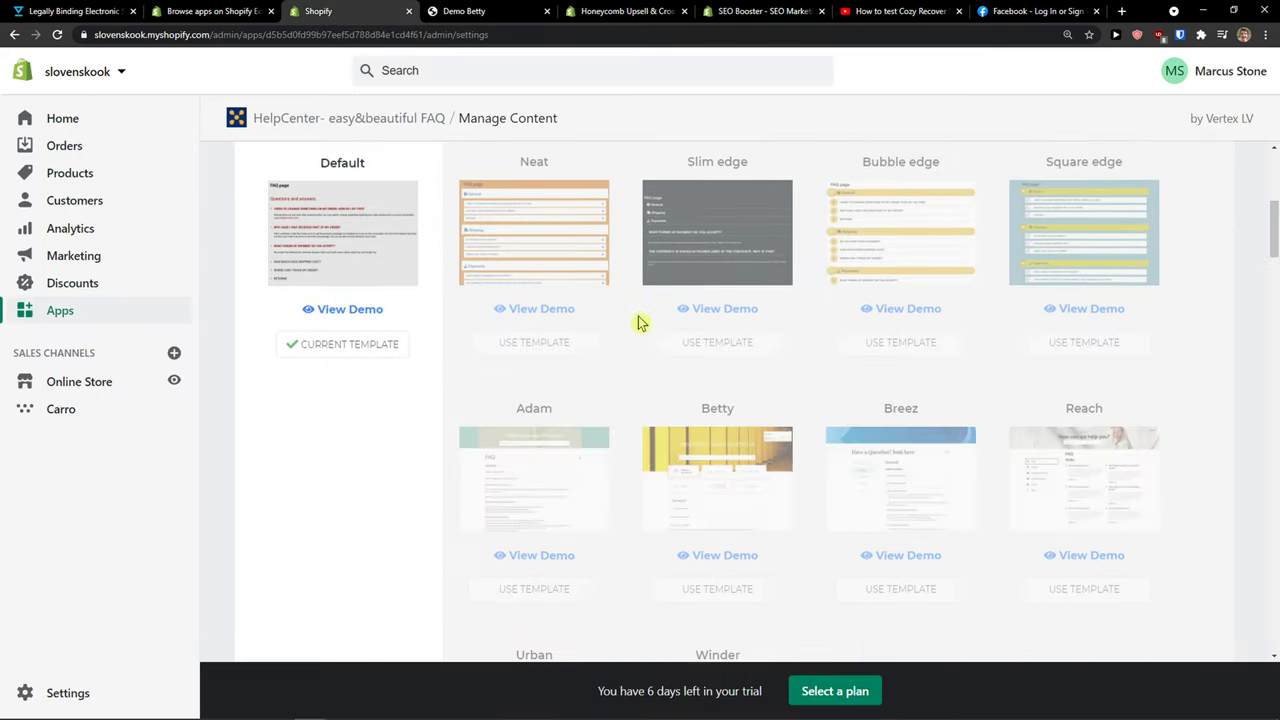
scroll(down, 3)
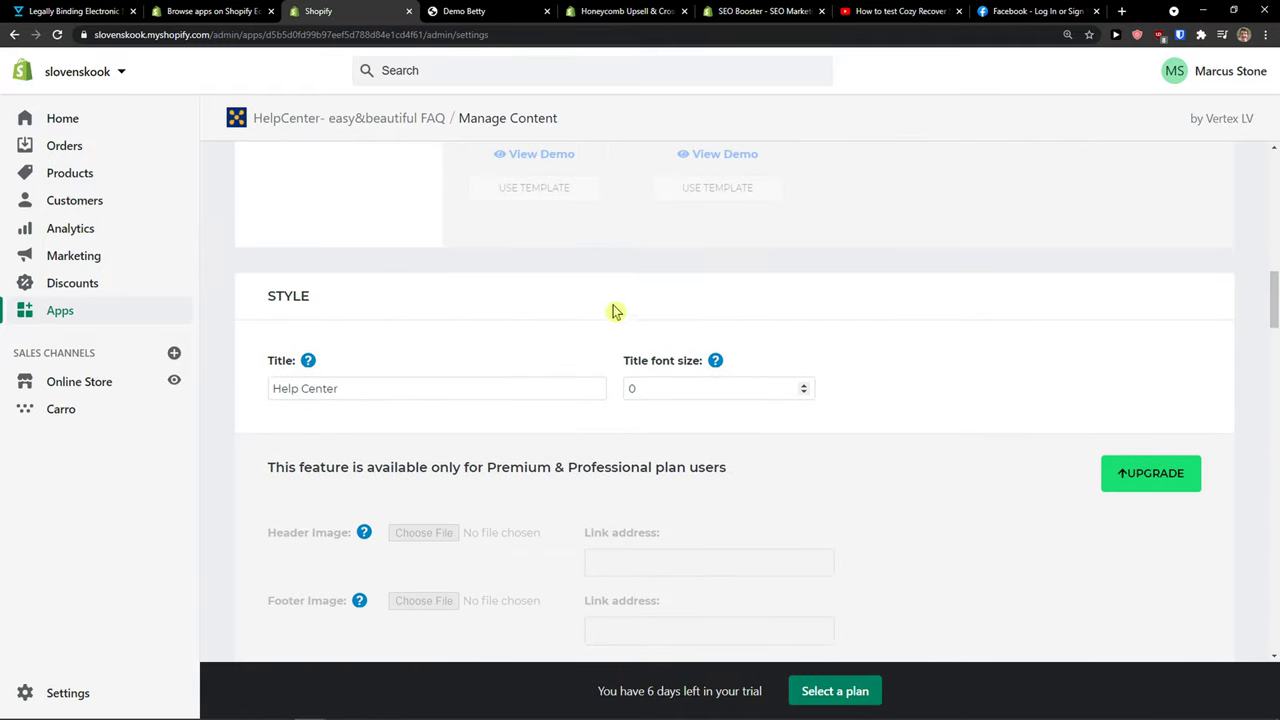
scroll(down, 3)
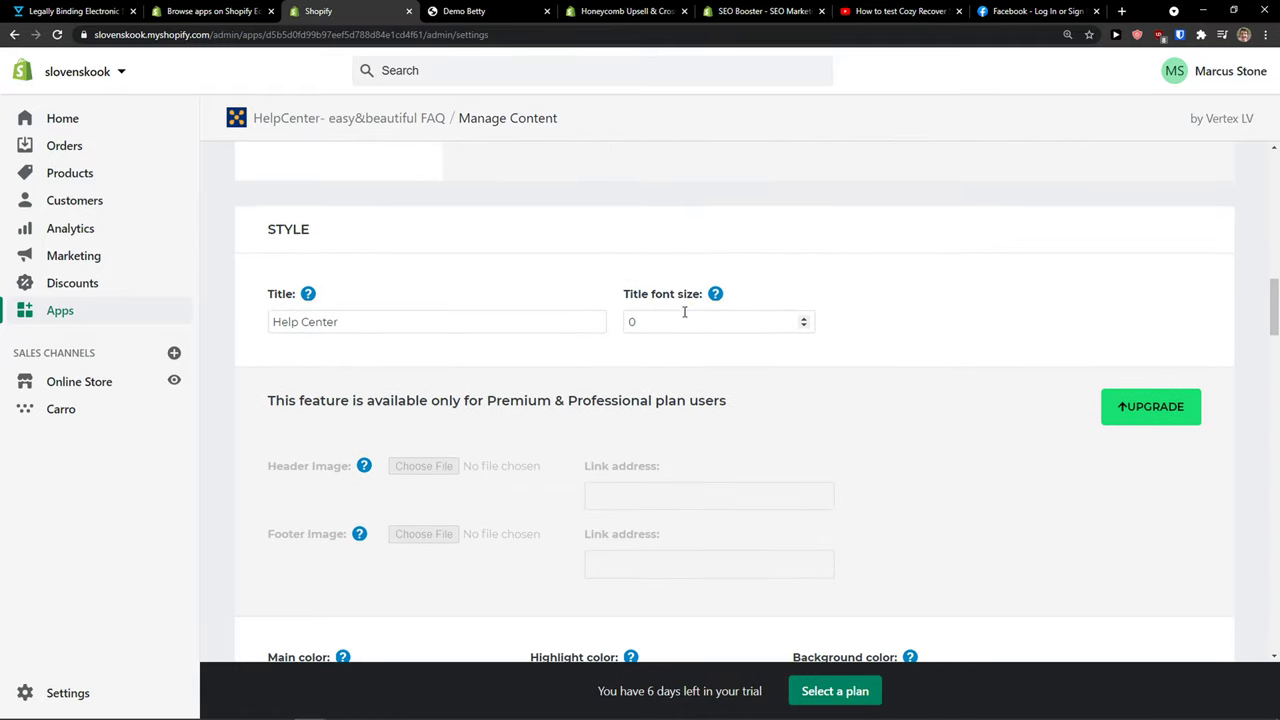
scroll(down, 3)
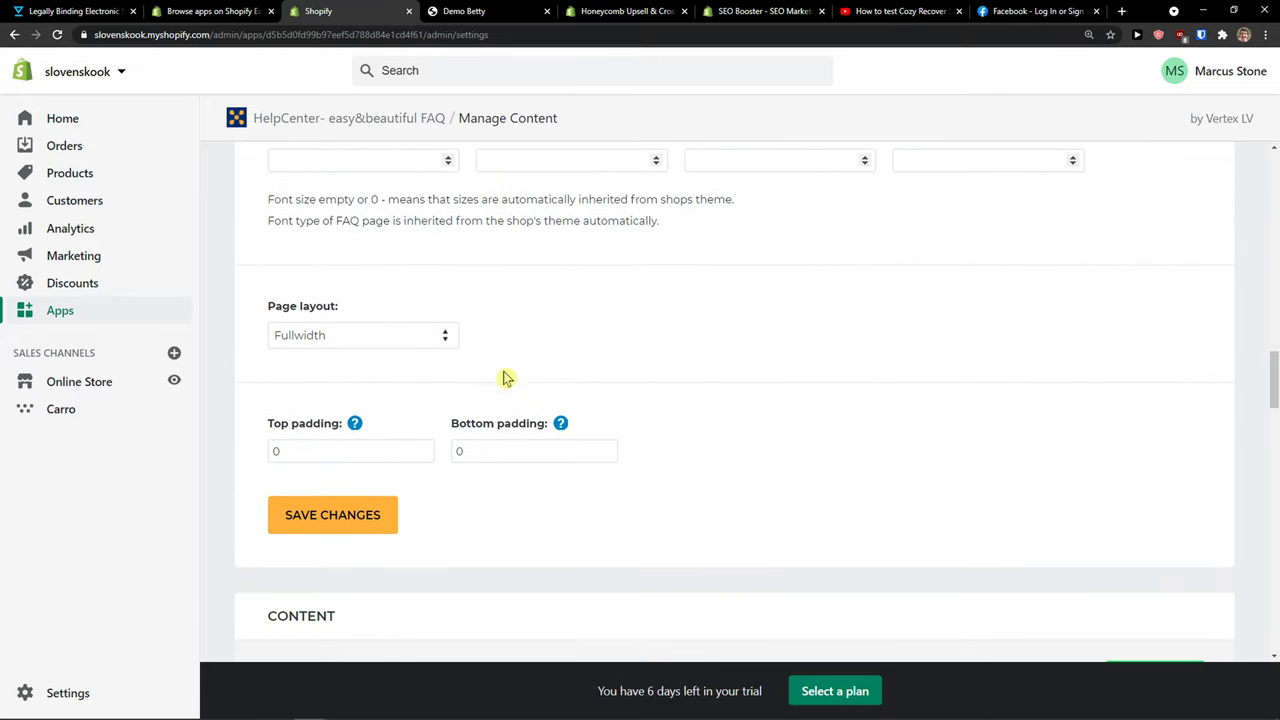
scroll(down, 3)
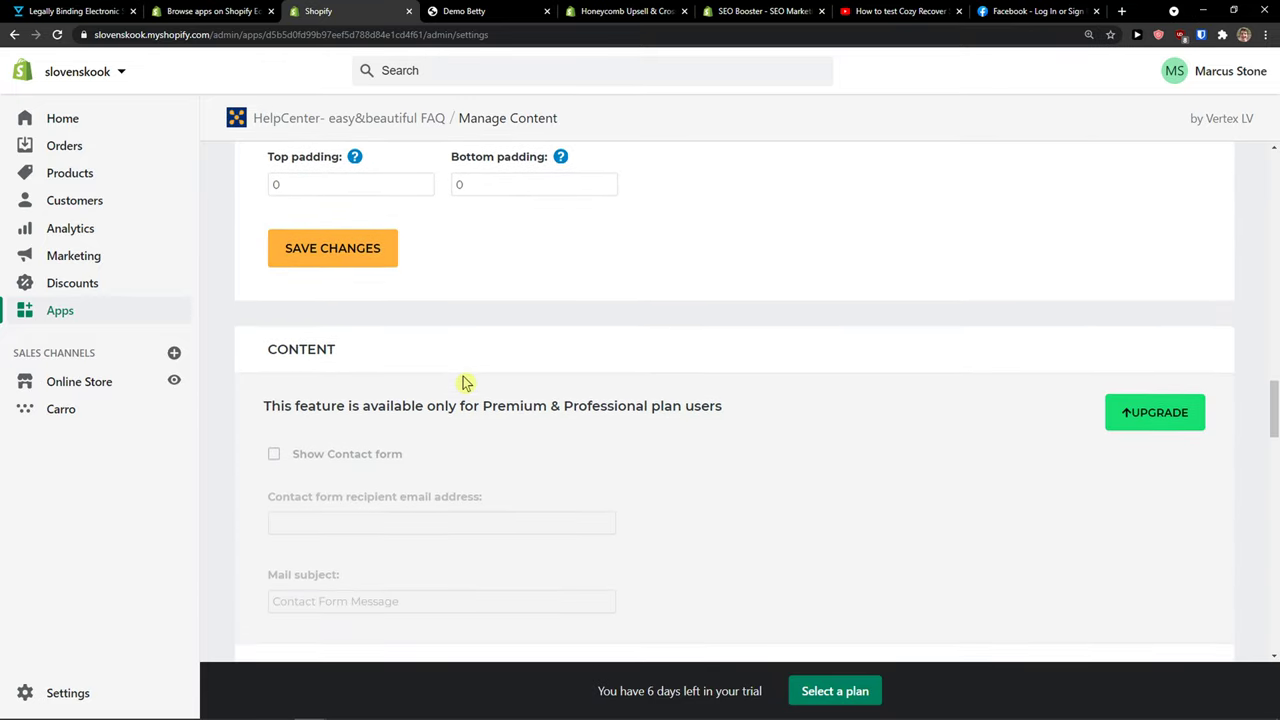
scroll(down, 3)
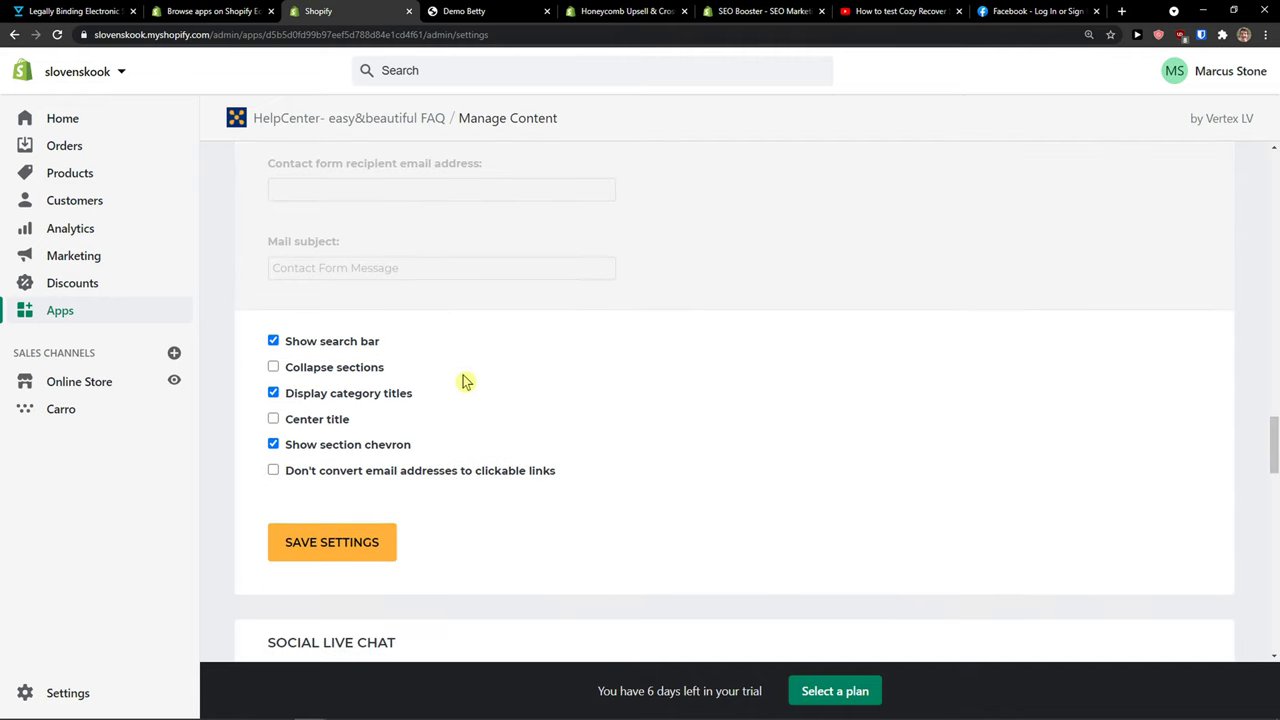
scroll(down, 3)
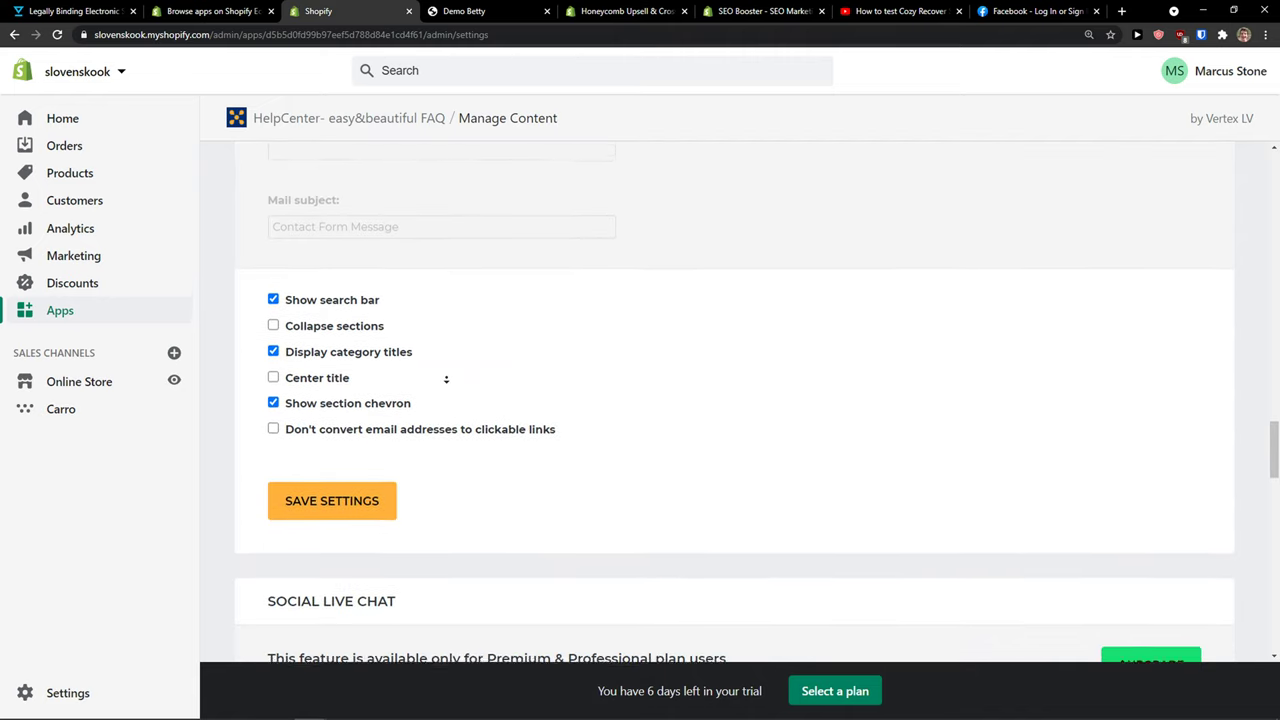
scroll(down, 3)
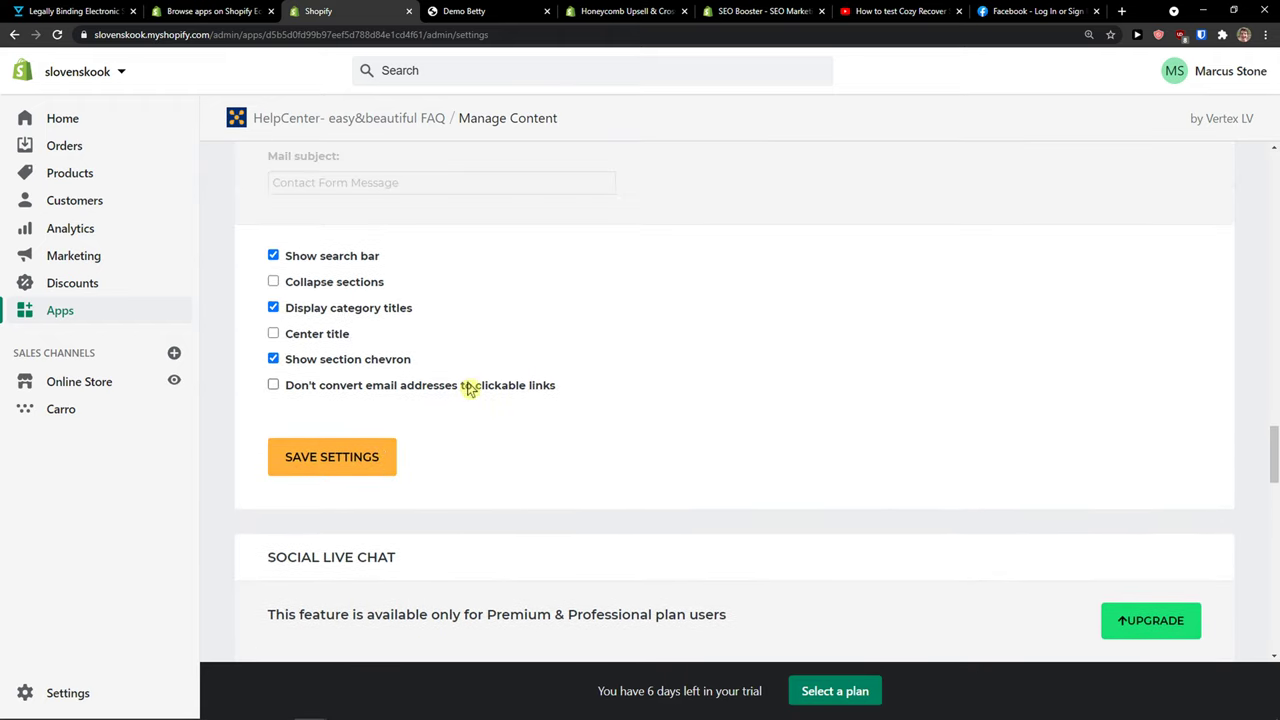
scroll(down, 3)
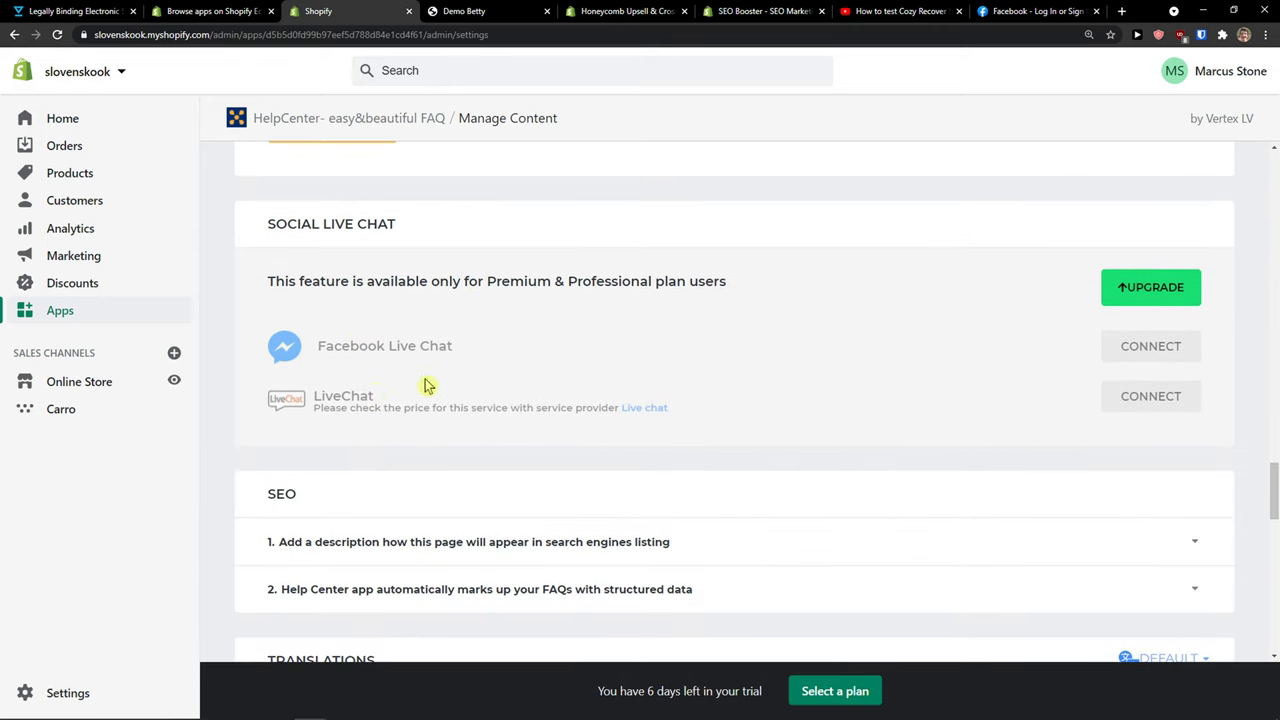
scroll(down, 3)
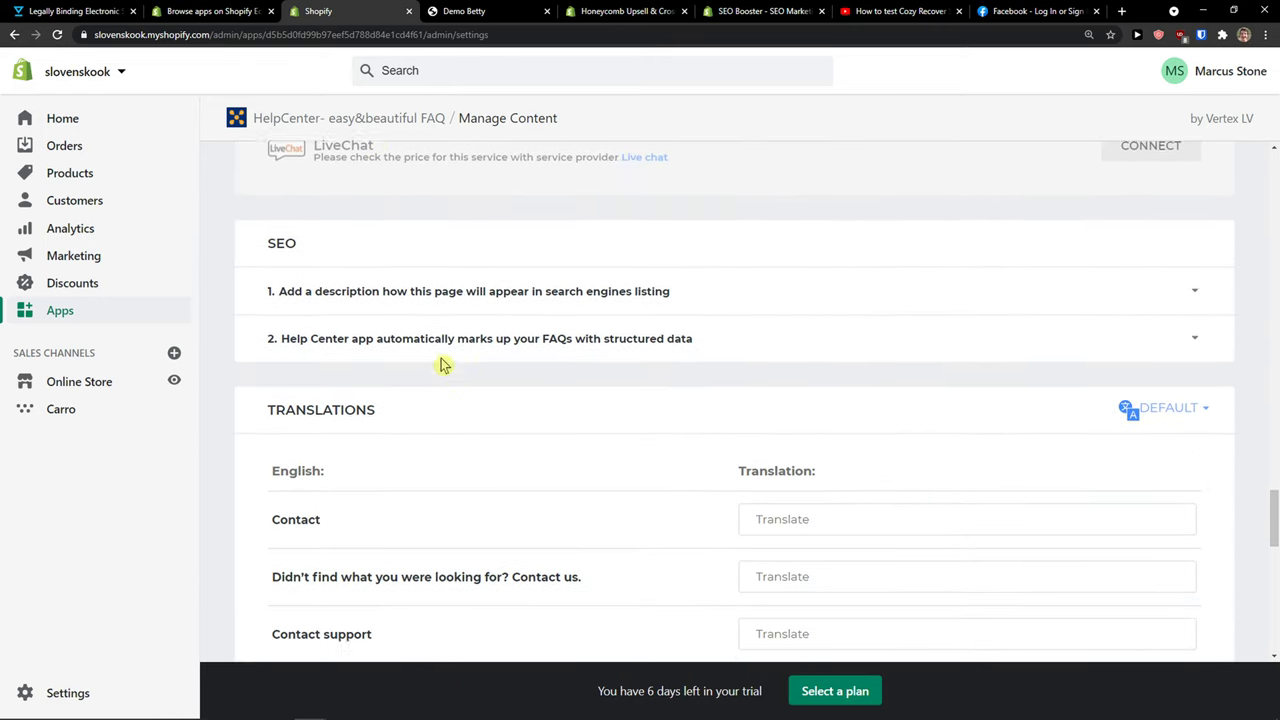
scroll(down, 3)
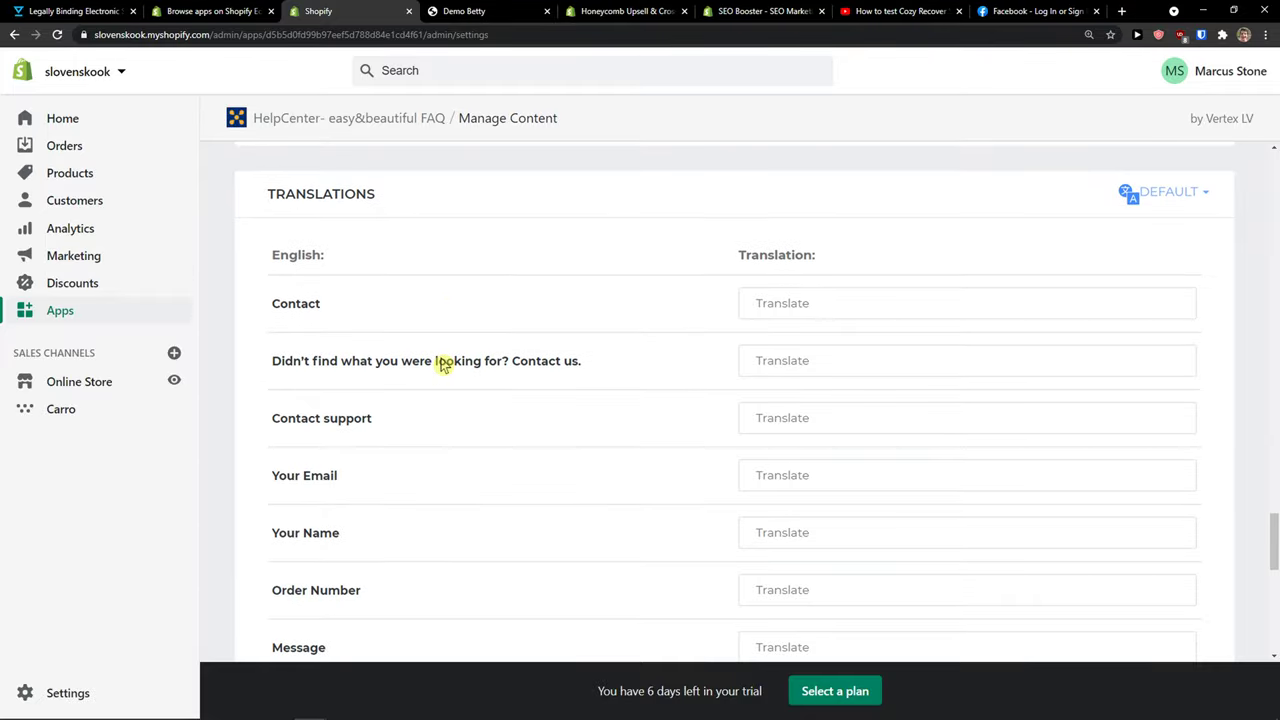
scroll(down, 3)
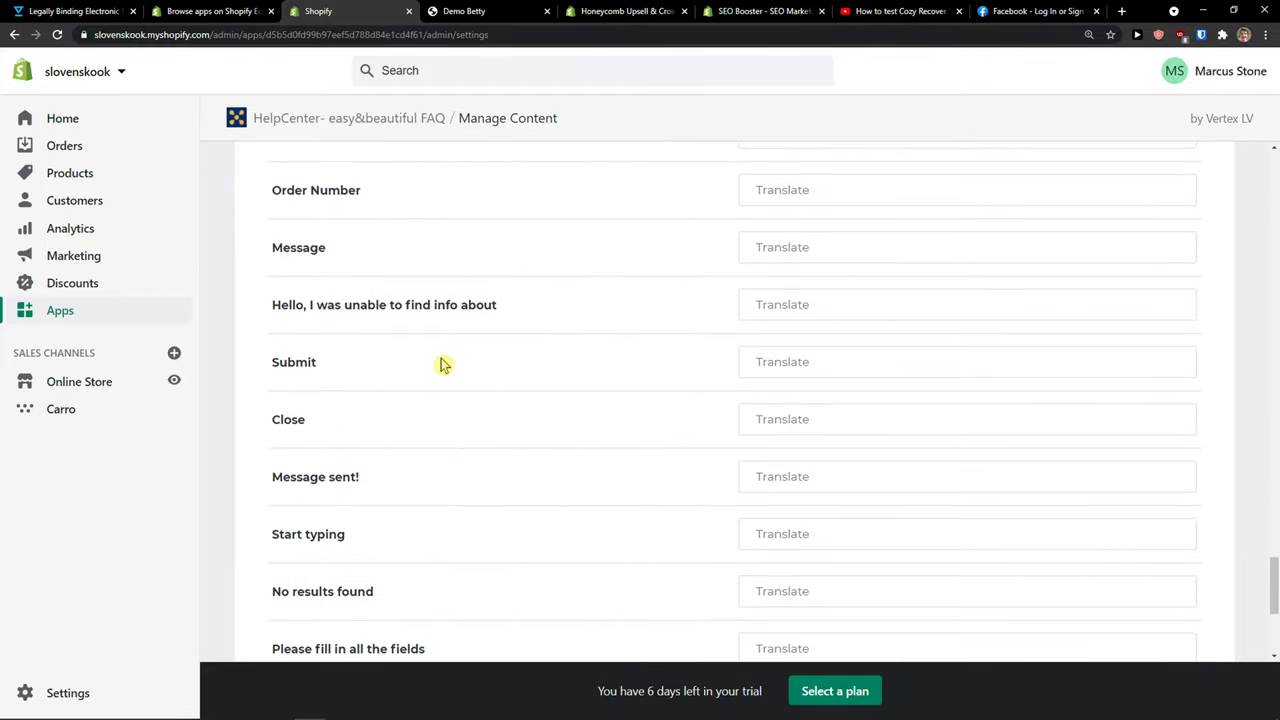
scroll(down, 3)
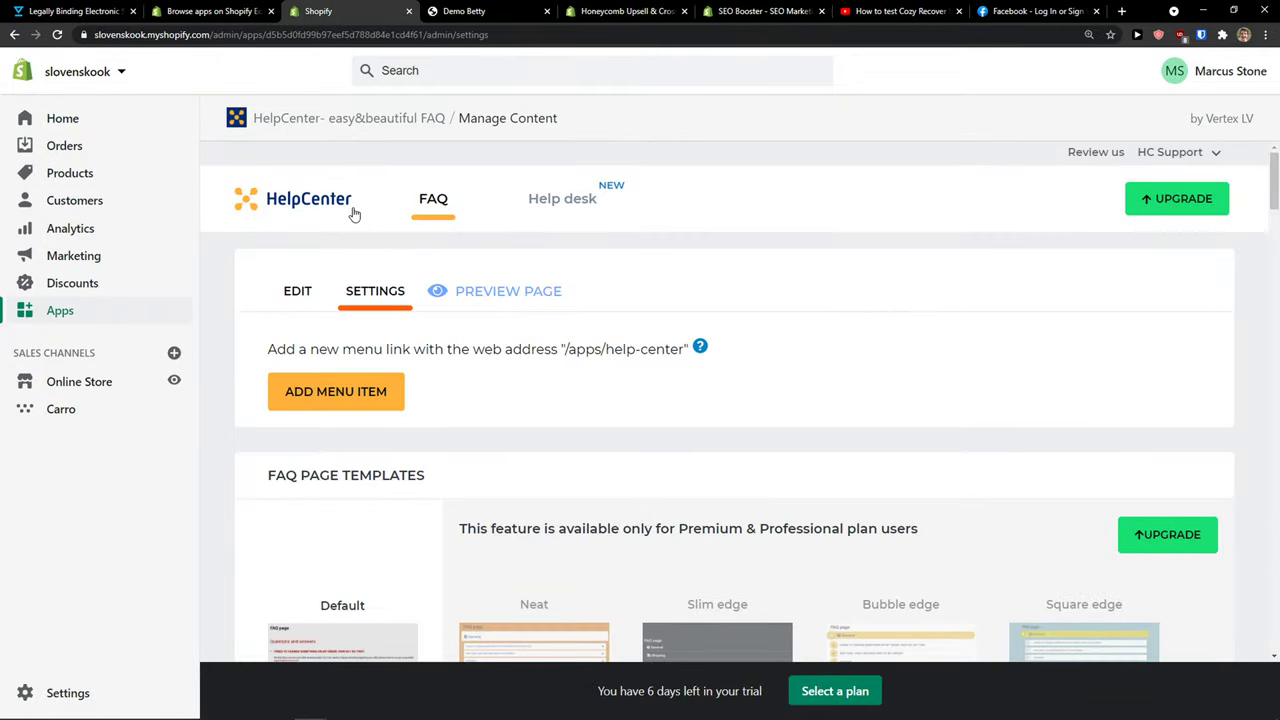
mouse_move(418, 225)
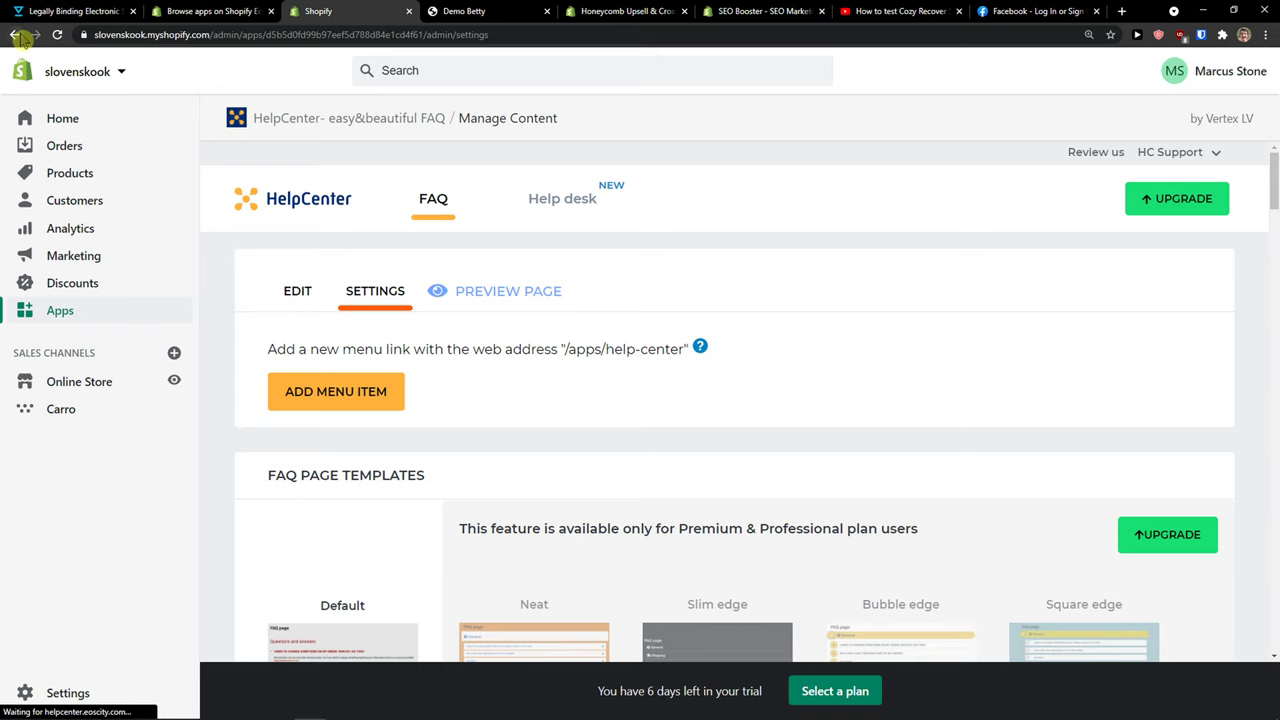
- Return from Settings to the Edit tab listing the unpublished placeholder content
click(297, 291)
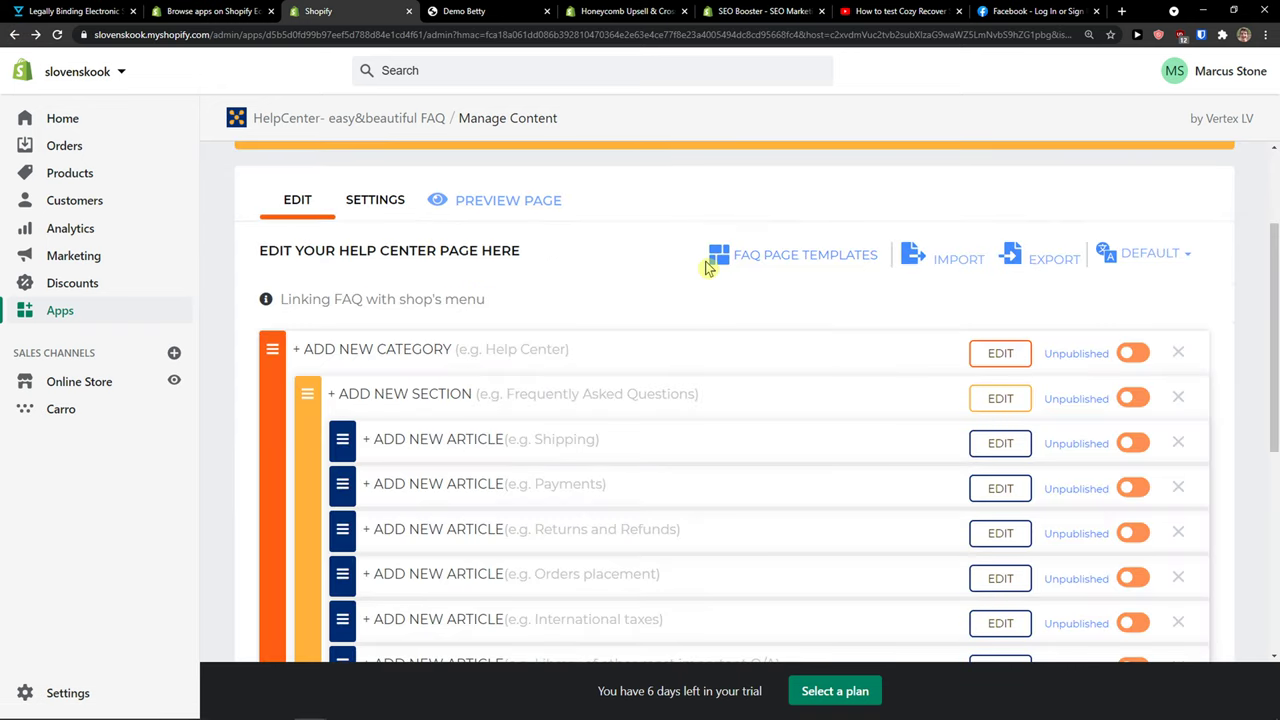
scroll(down, 3)
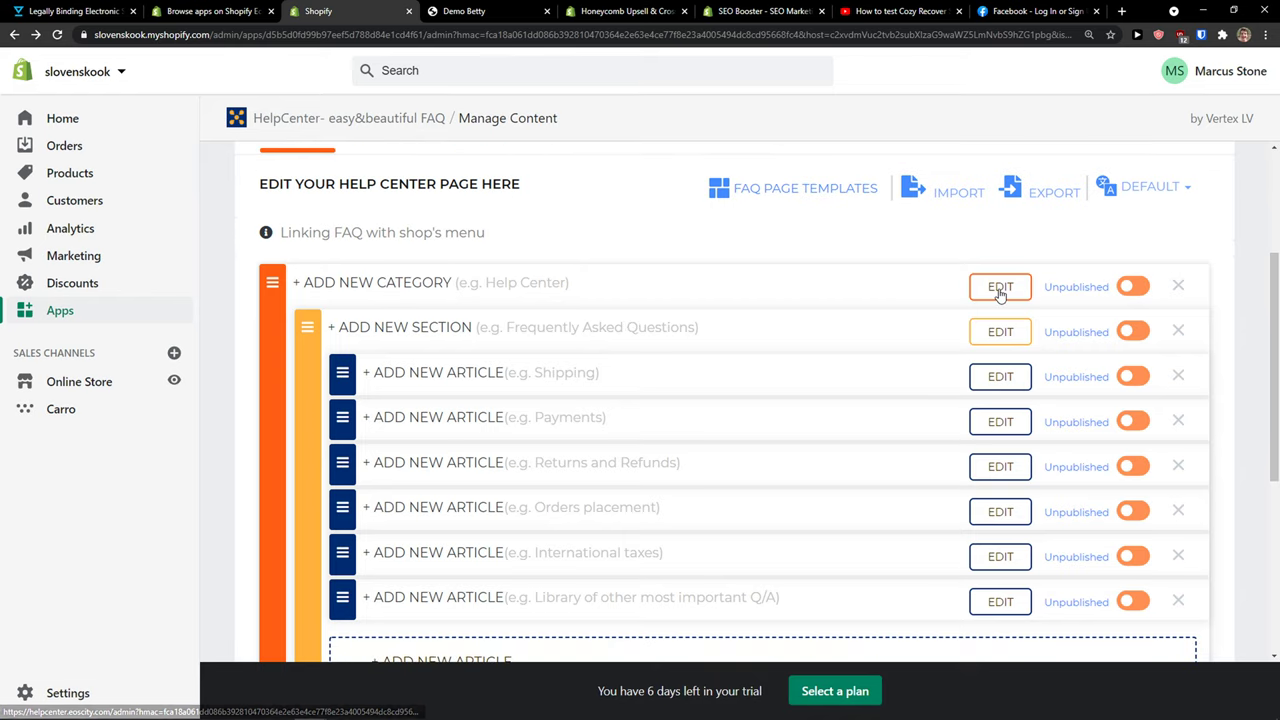
- Check the category's details, then open the Frequently Asked Questions section's name
click(1000, 287)
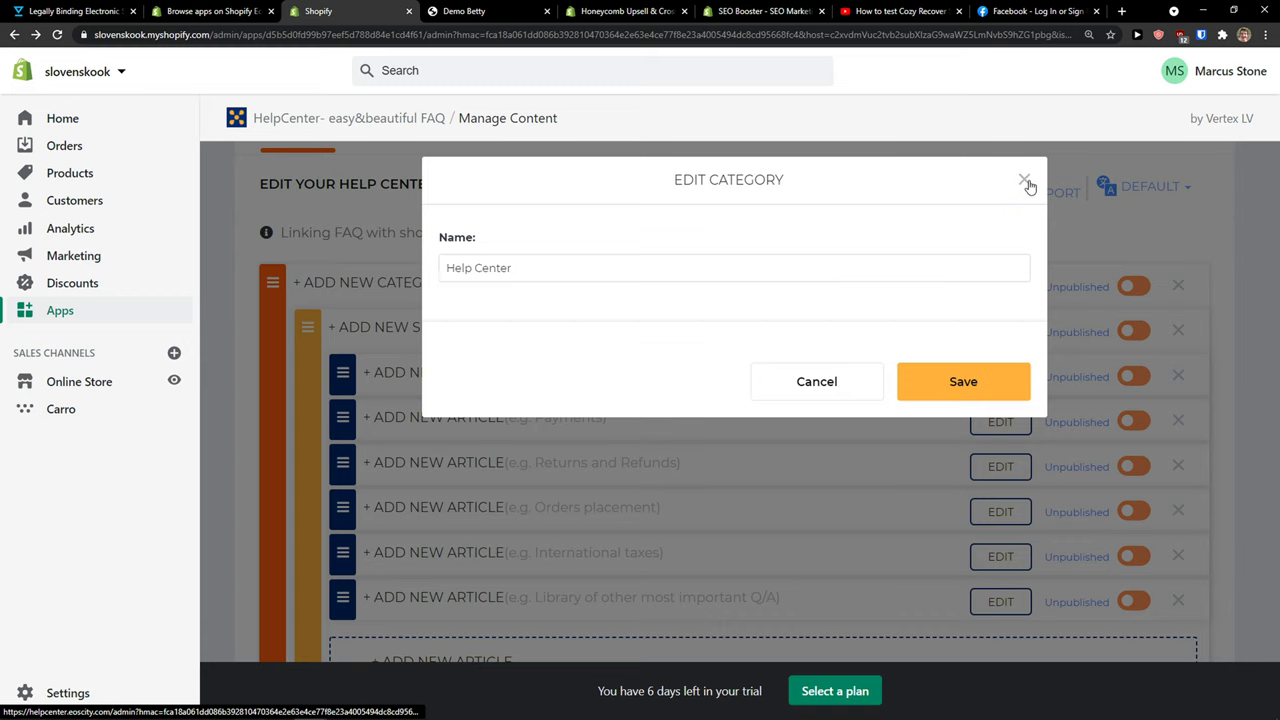
click(1025, 181)
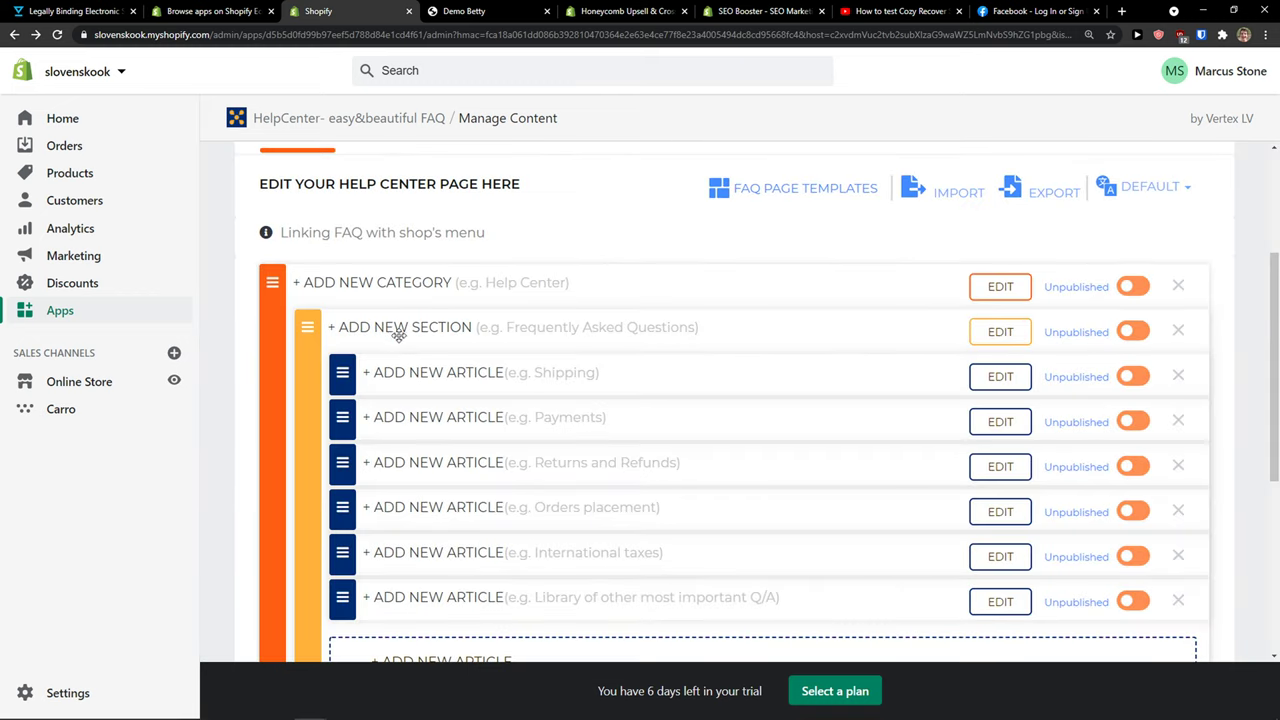
click(1000, 331)
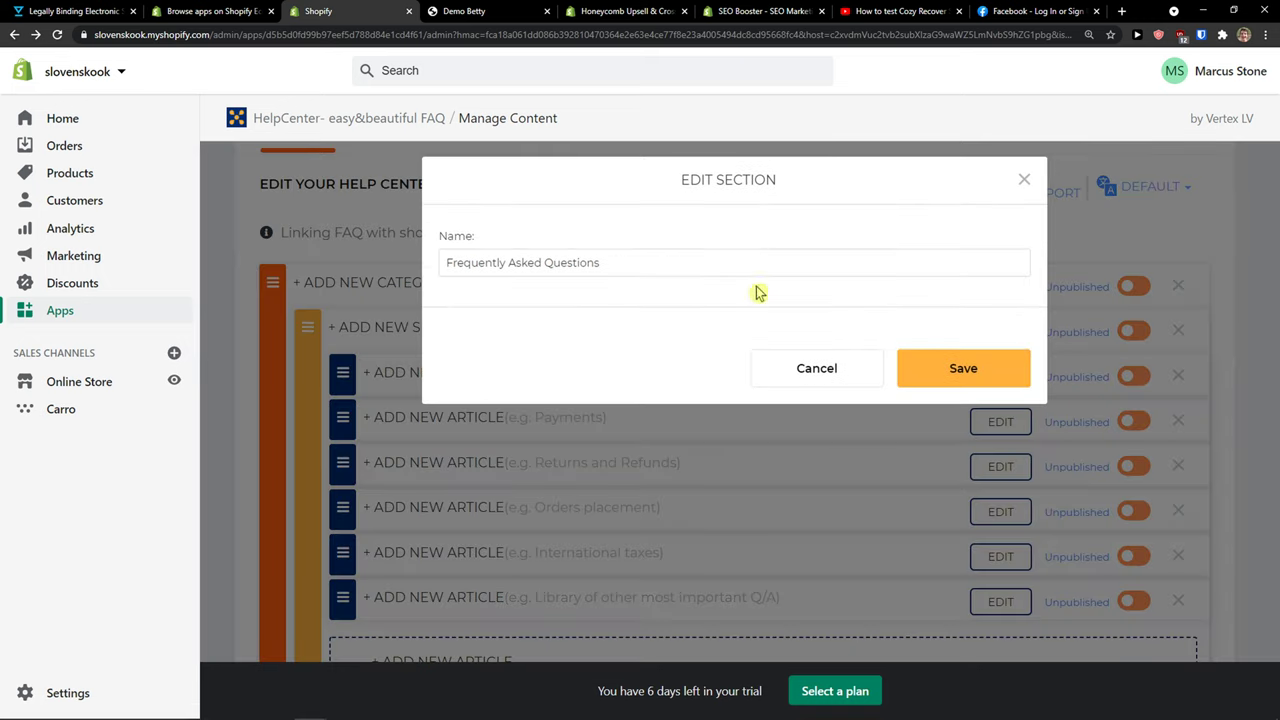
triple_click(522, 262)
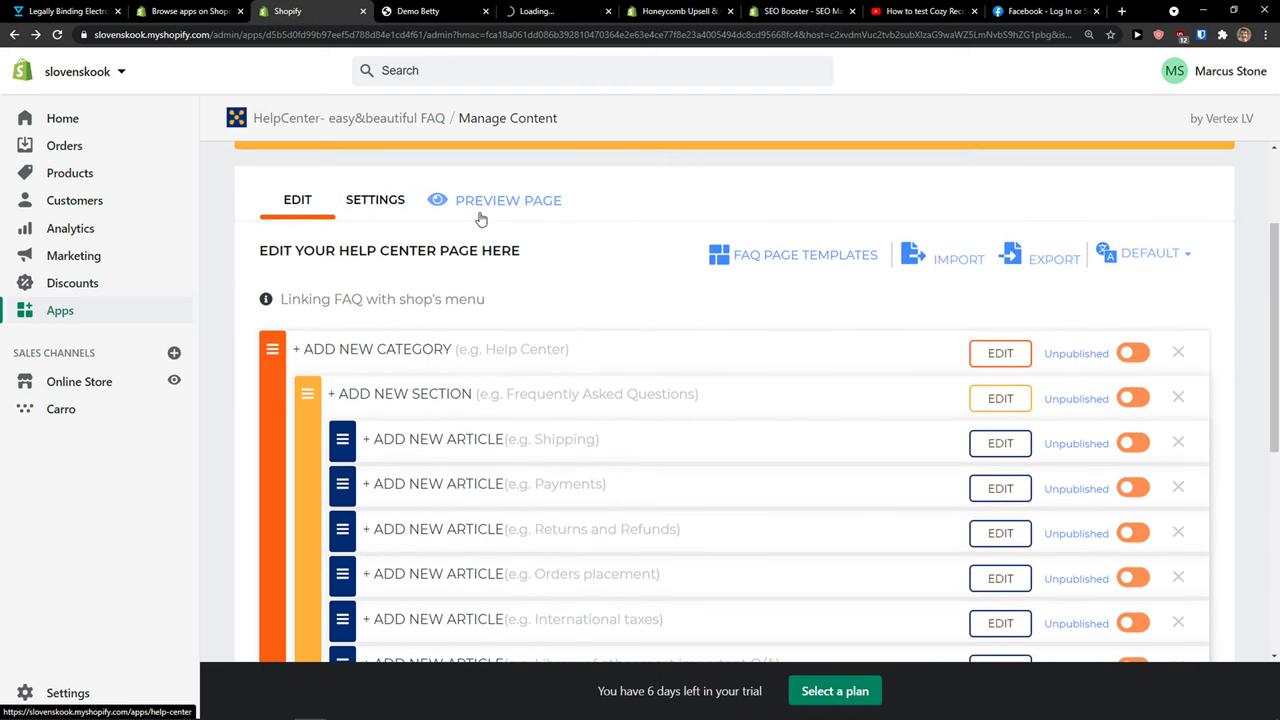
- Preview the storefront Help Center page, showing only a search box
click(508, 200)
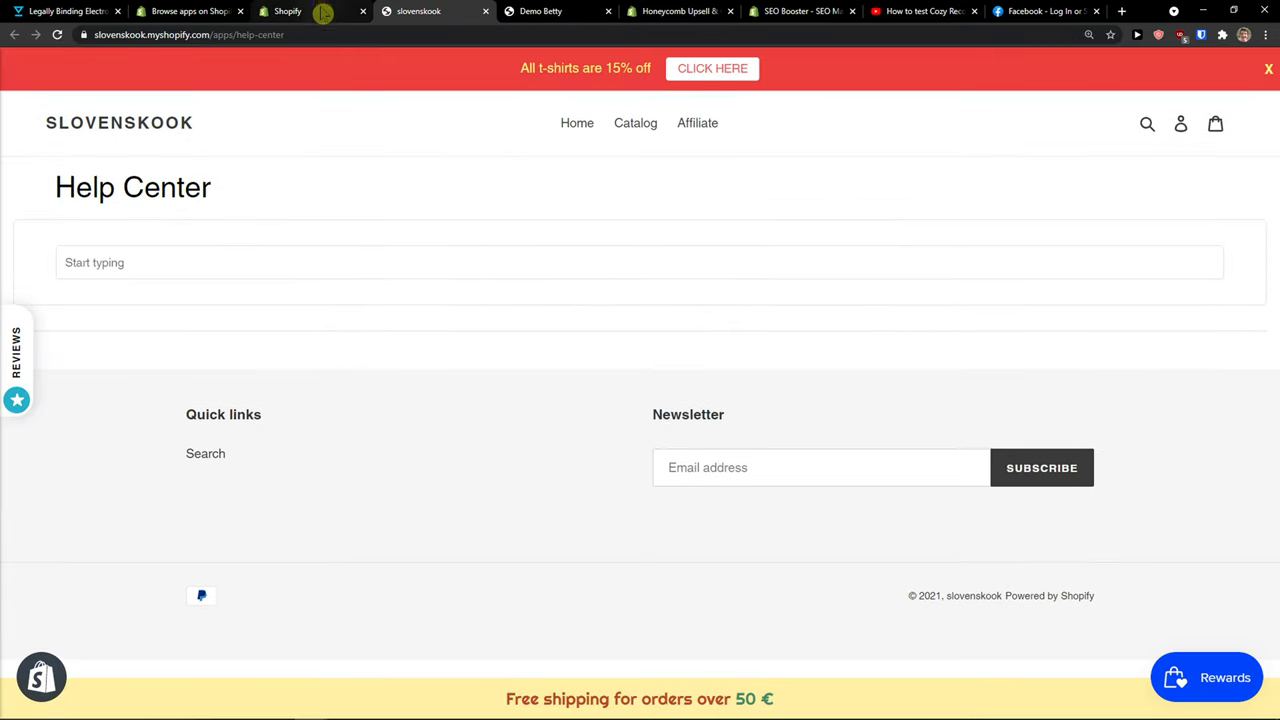
click(290, 11)
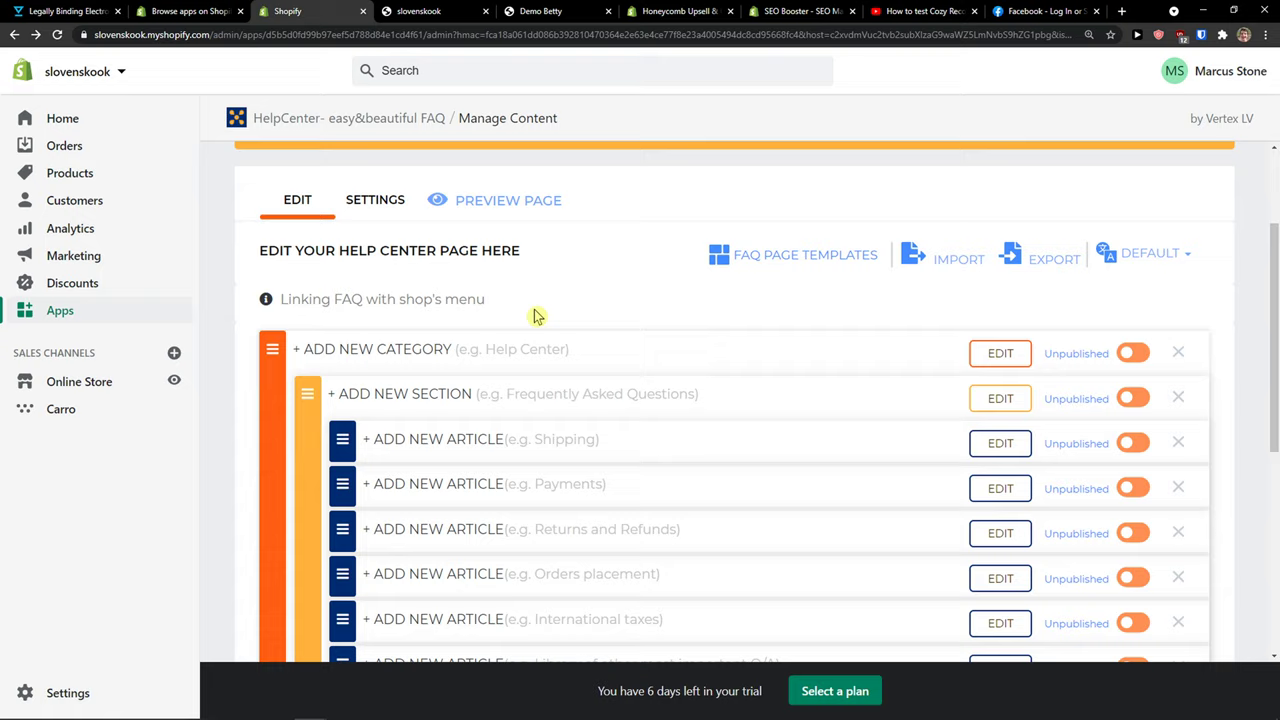
scroll(down, 3)
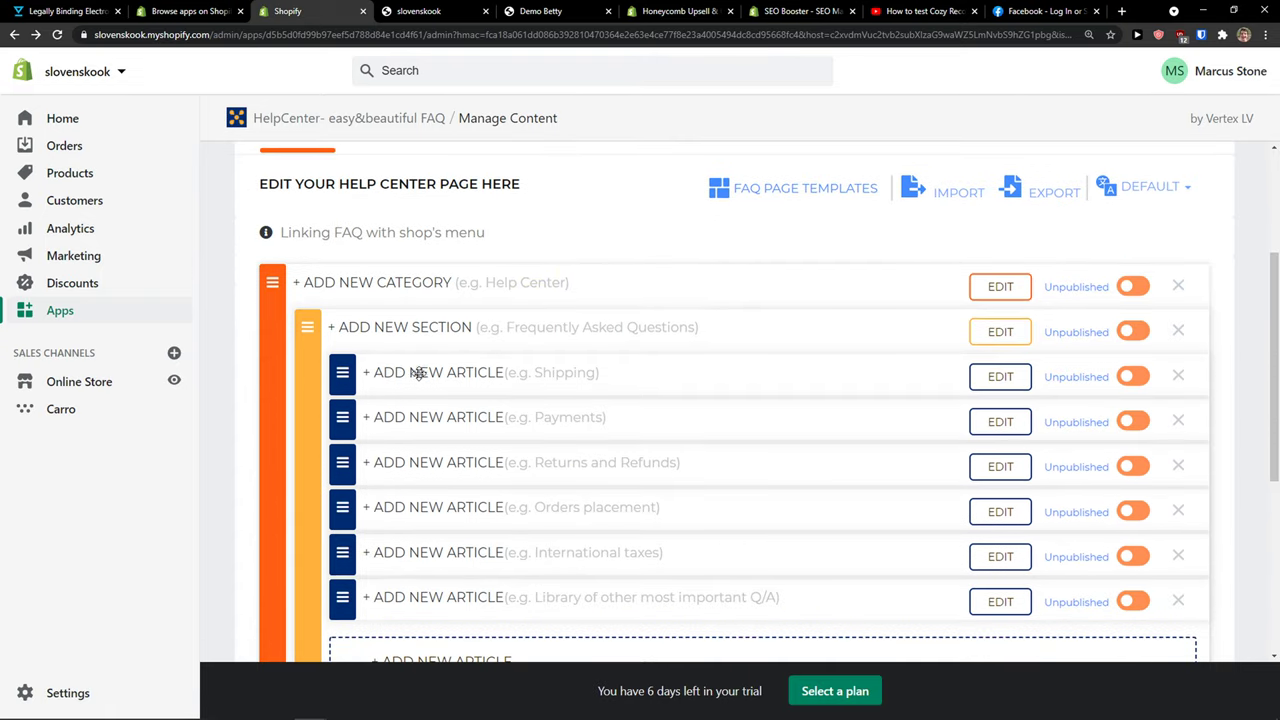
- Review and close the Shipping demo article, then open a blank Add New Article form
click(999, 376)
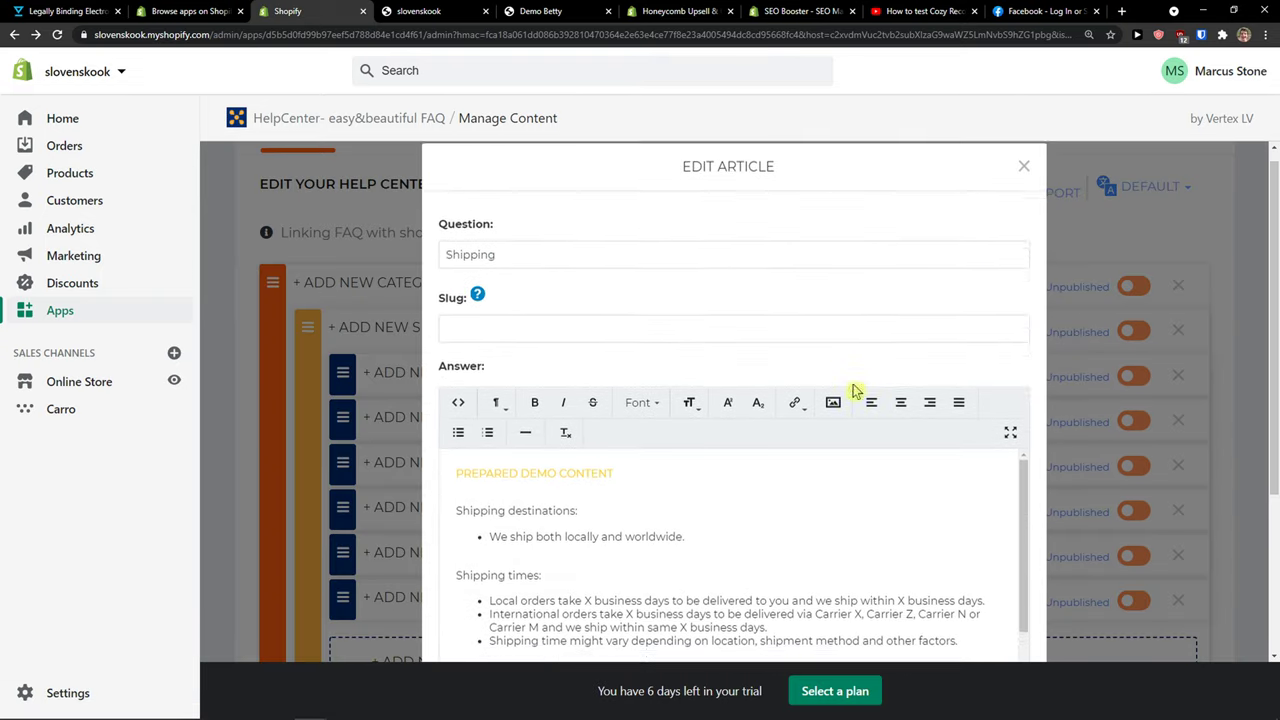
scroll(down, 3)
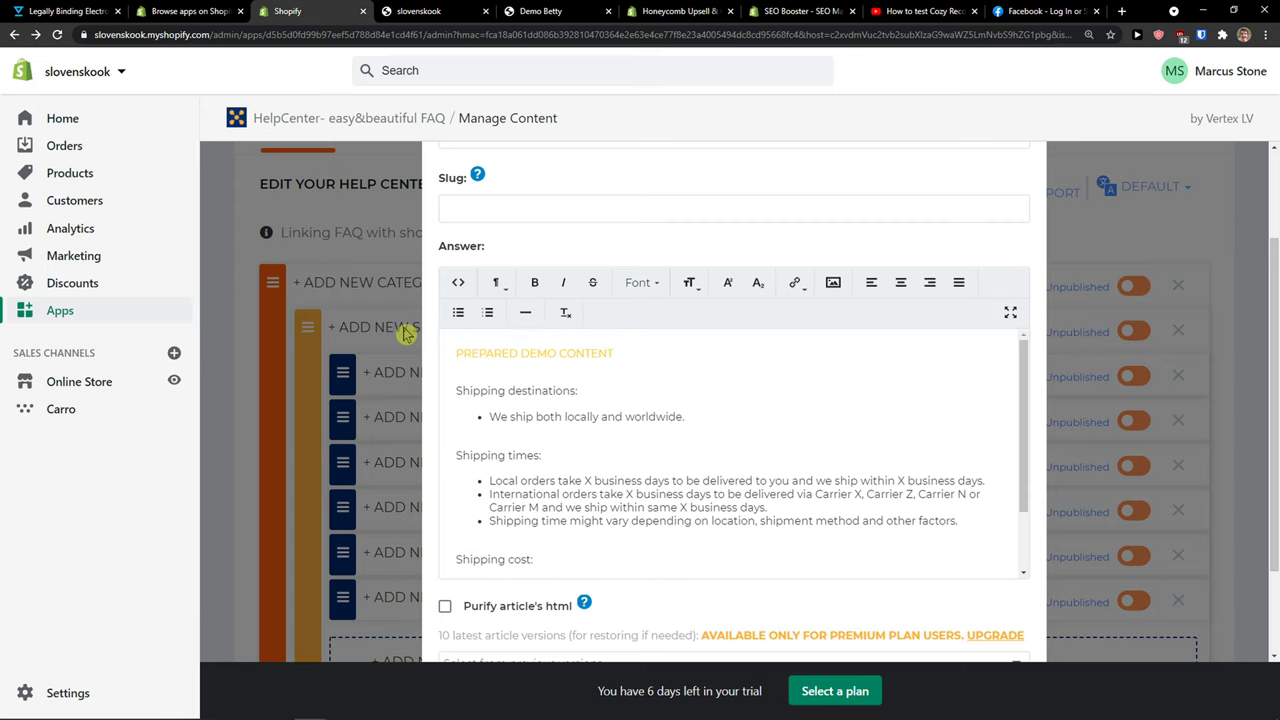
scroll(down, 3)
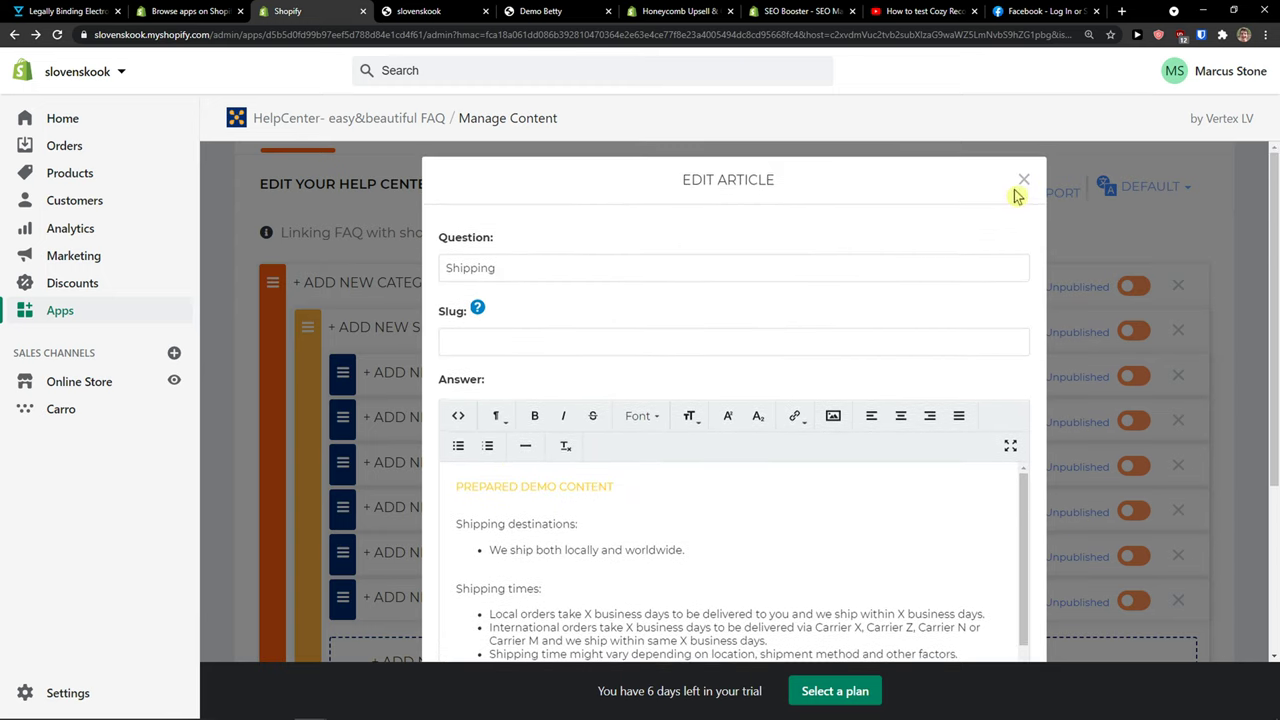
click(1023, 179)
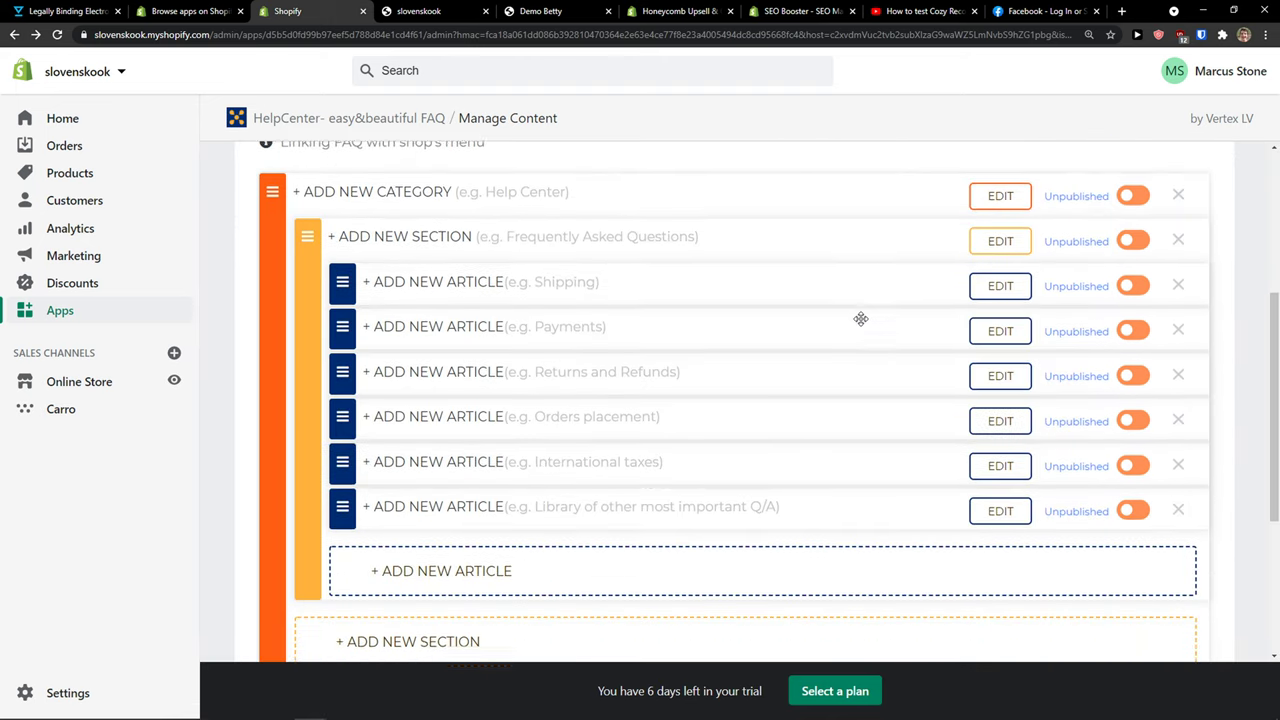
click(1000, 330)
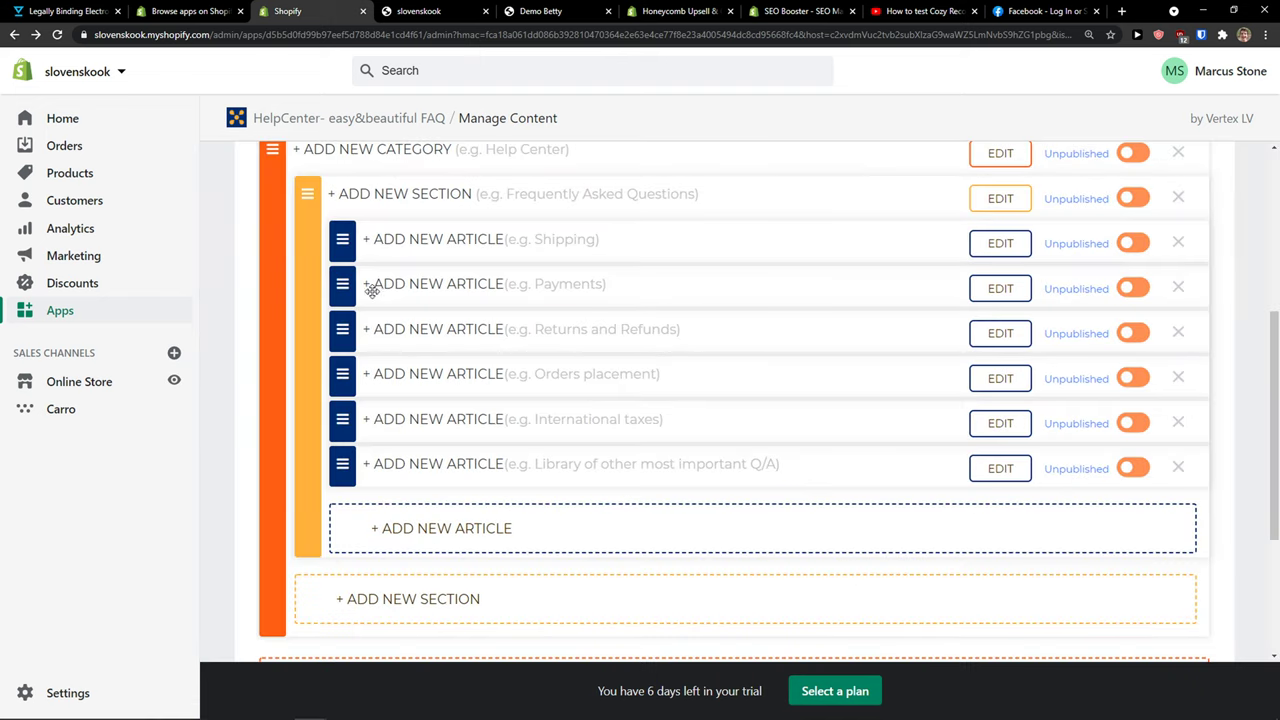
click(441, 528)
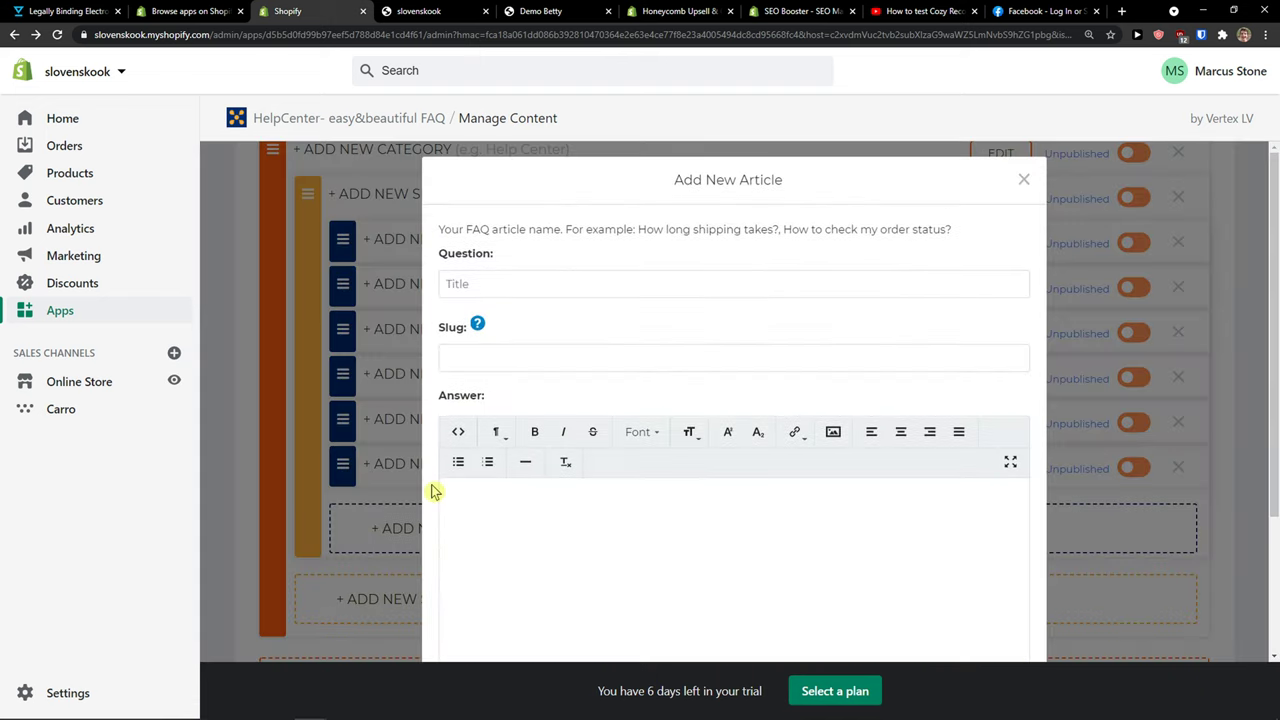
click(1023, 179)
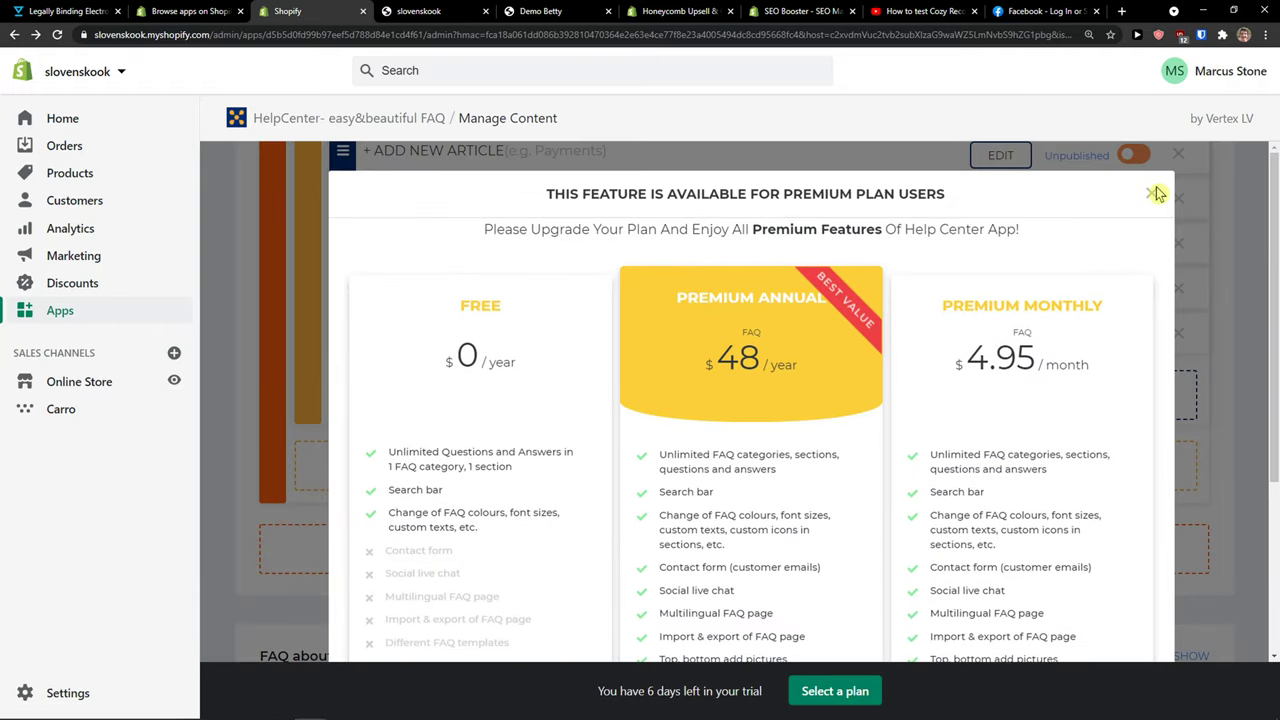
click(1151, 193)
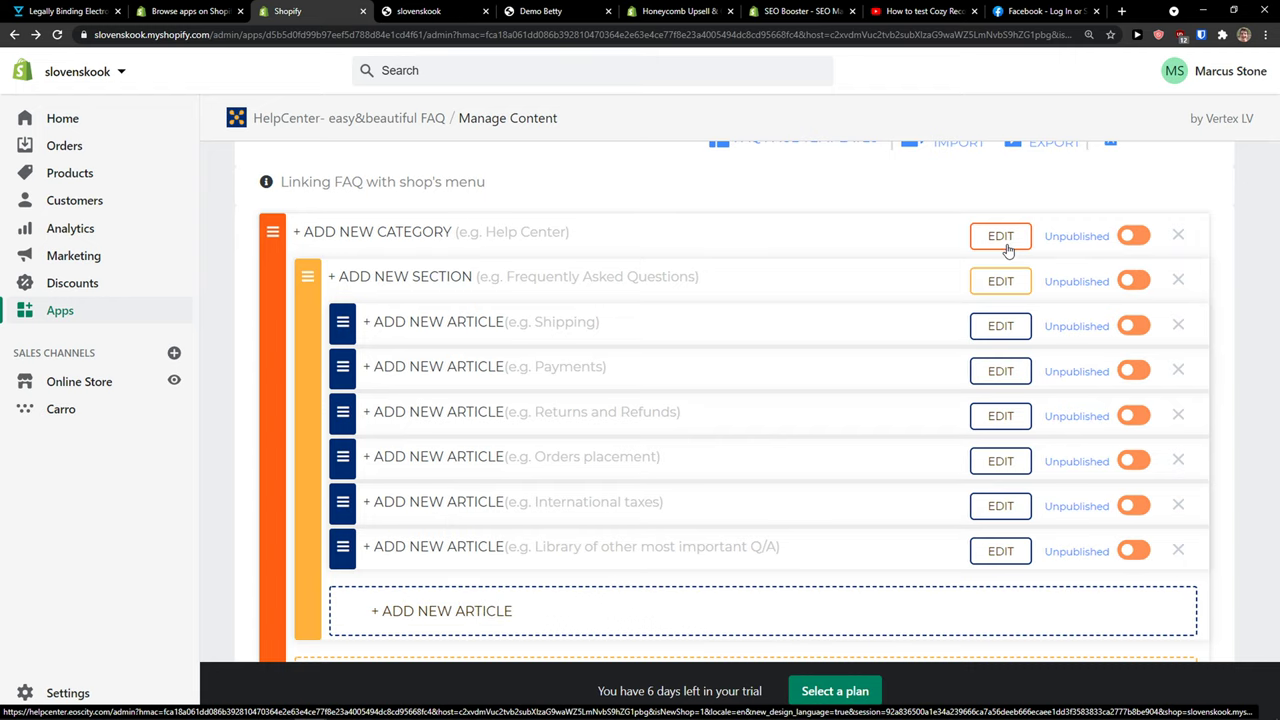
- Rename the category to 'Help Center 1' and publish it
click(1000, 236)
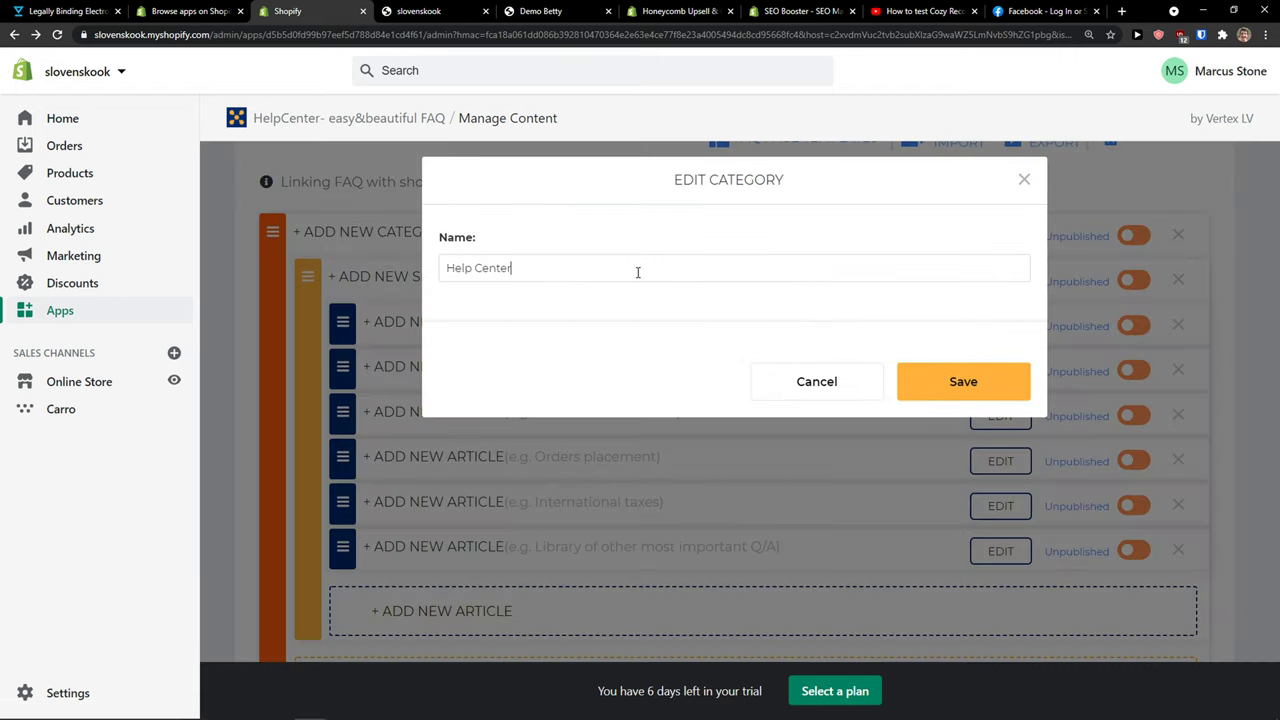
click(963, 381)
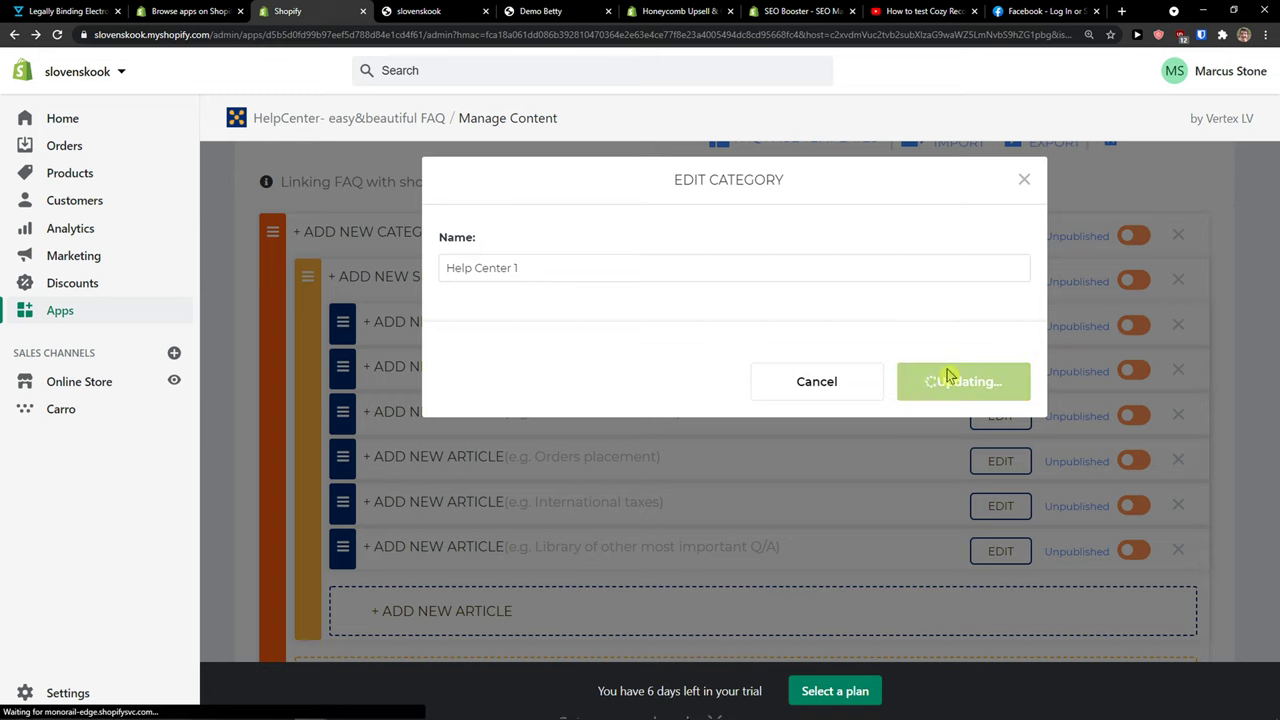
click(962, 381)
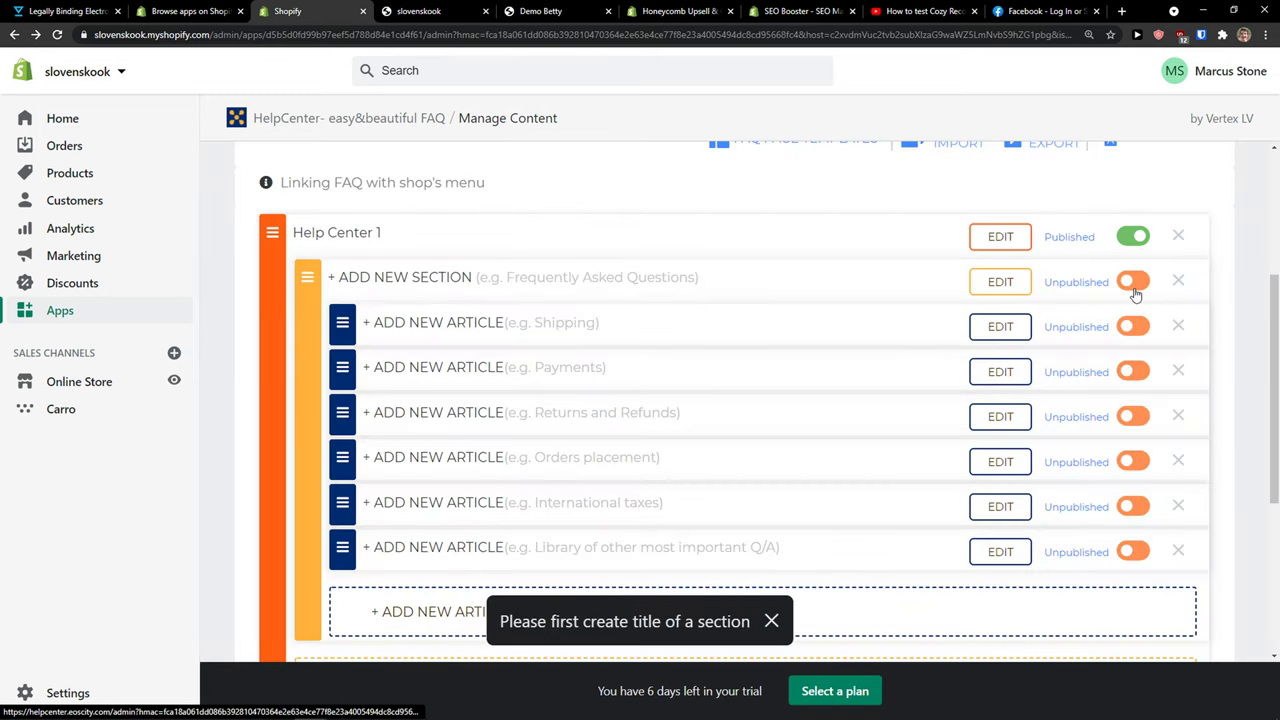
mouse_move(875, 291)
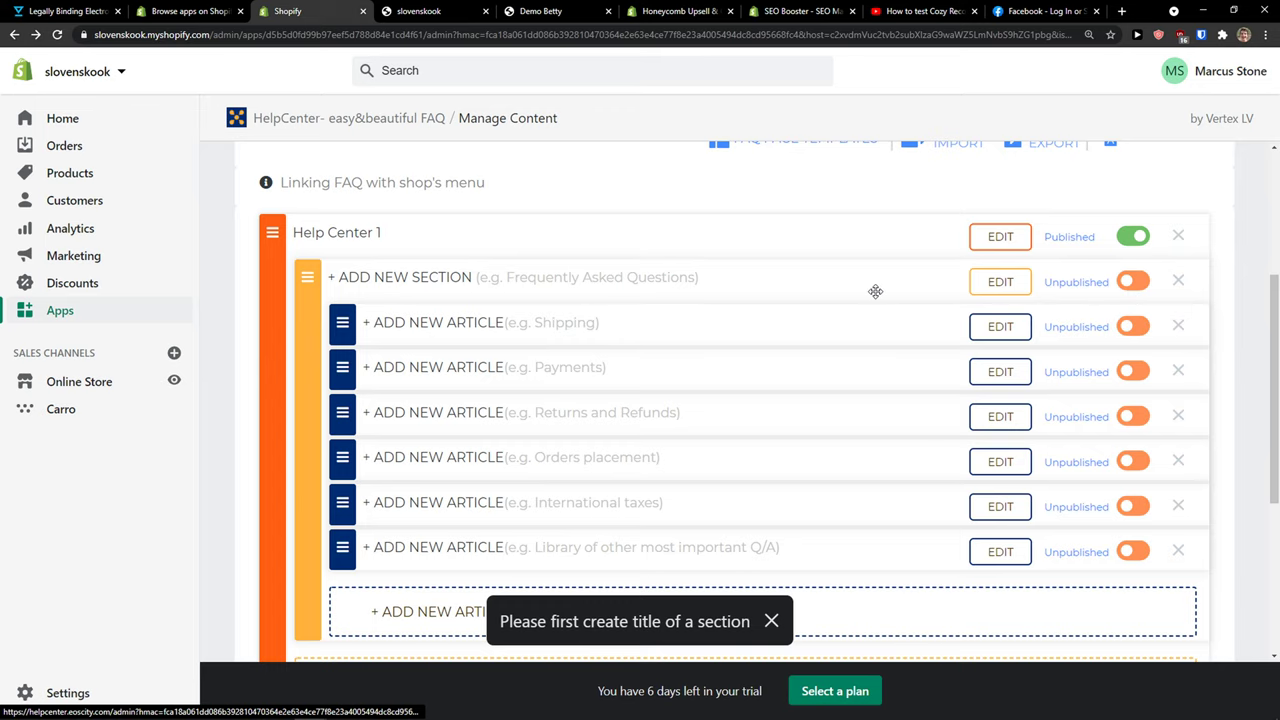
- Name the section 'Frequently Asked Questions' and check the storefront Help Center page
click(999, 281)
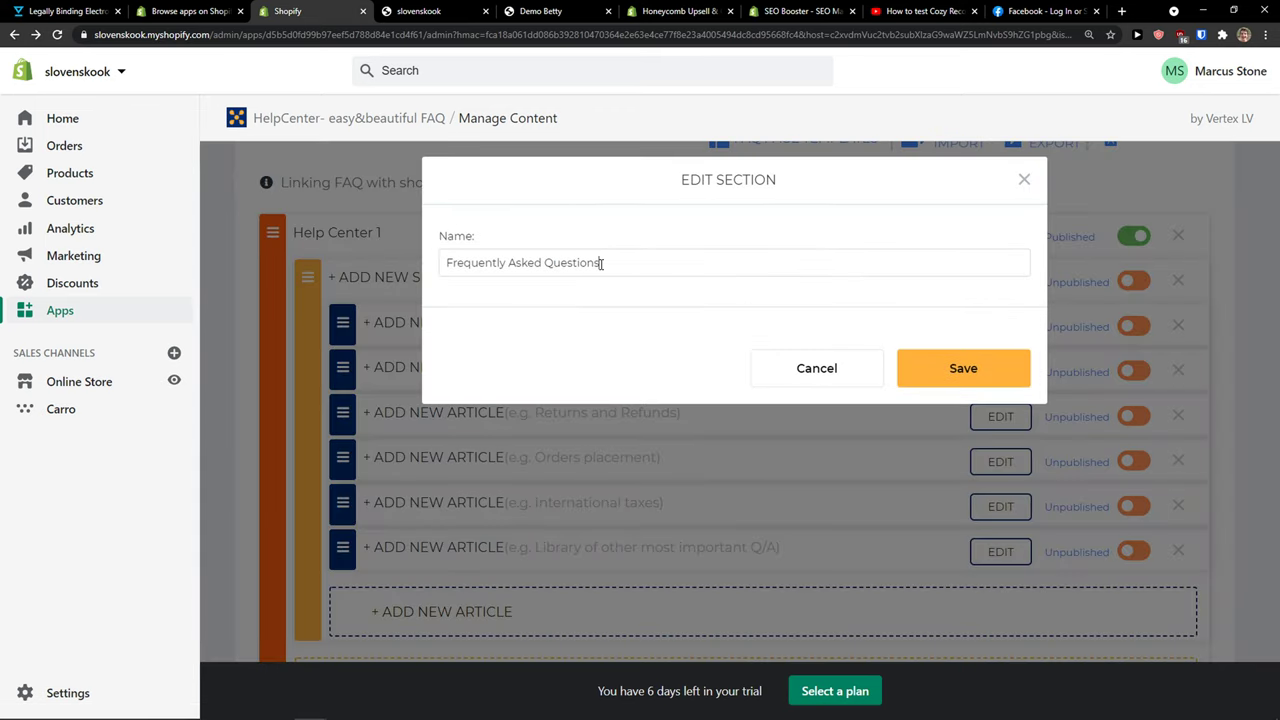
click(963, 368)
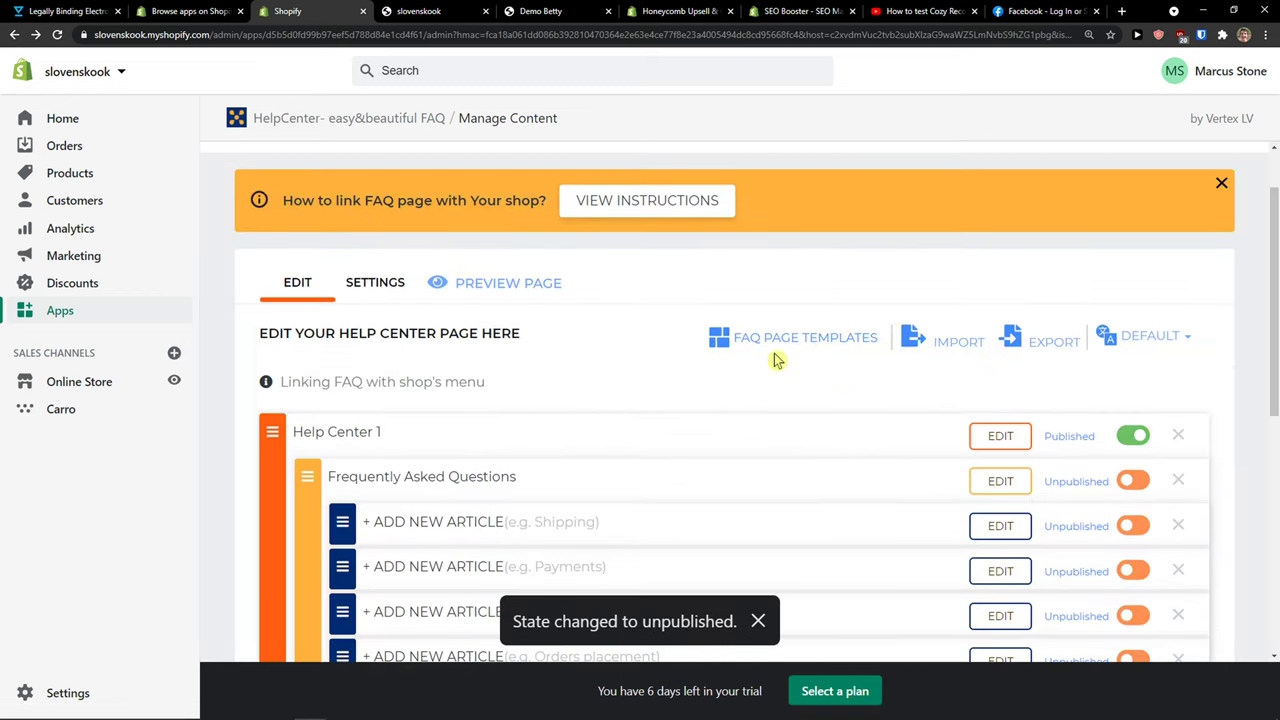
click(508, 283)
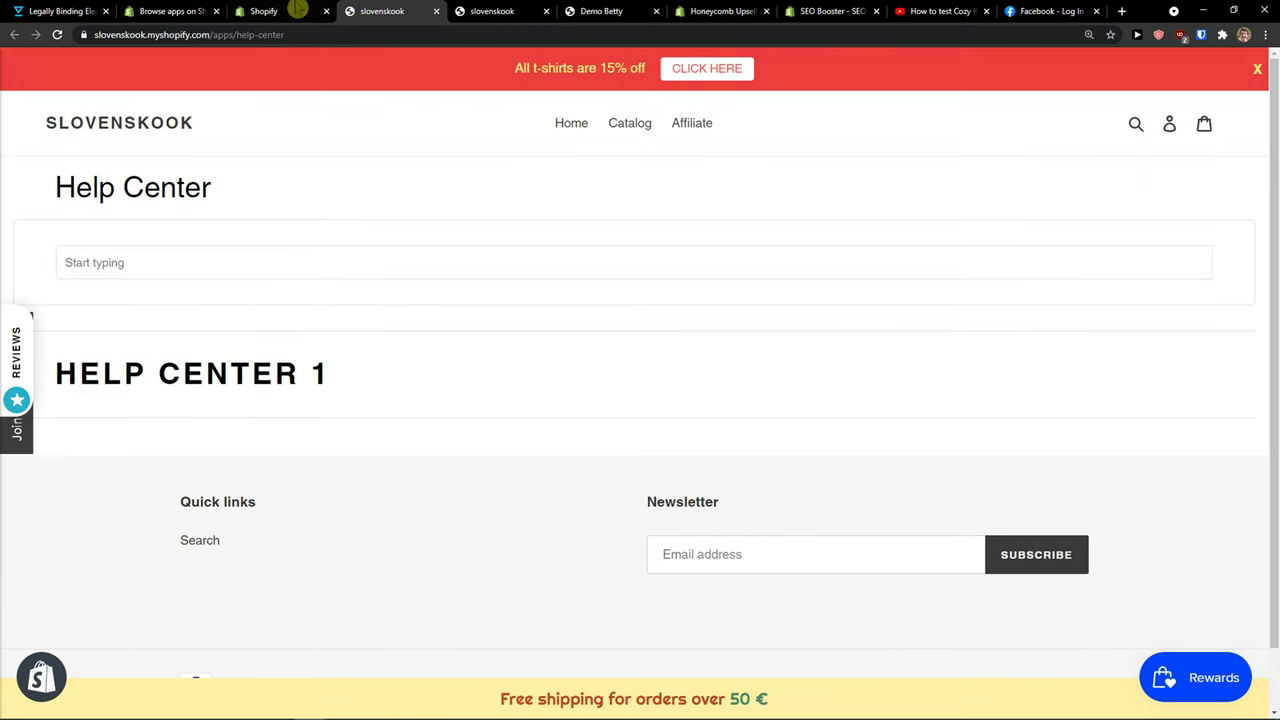
click(280, 11)
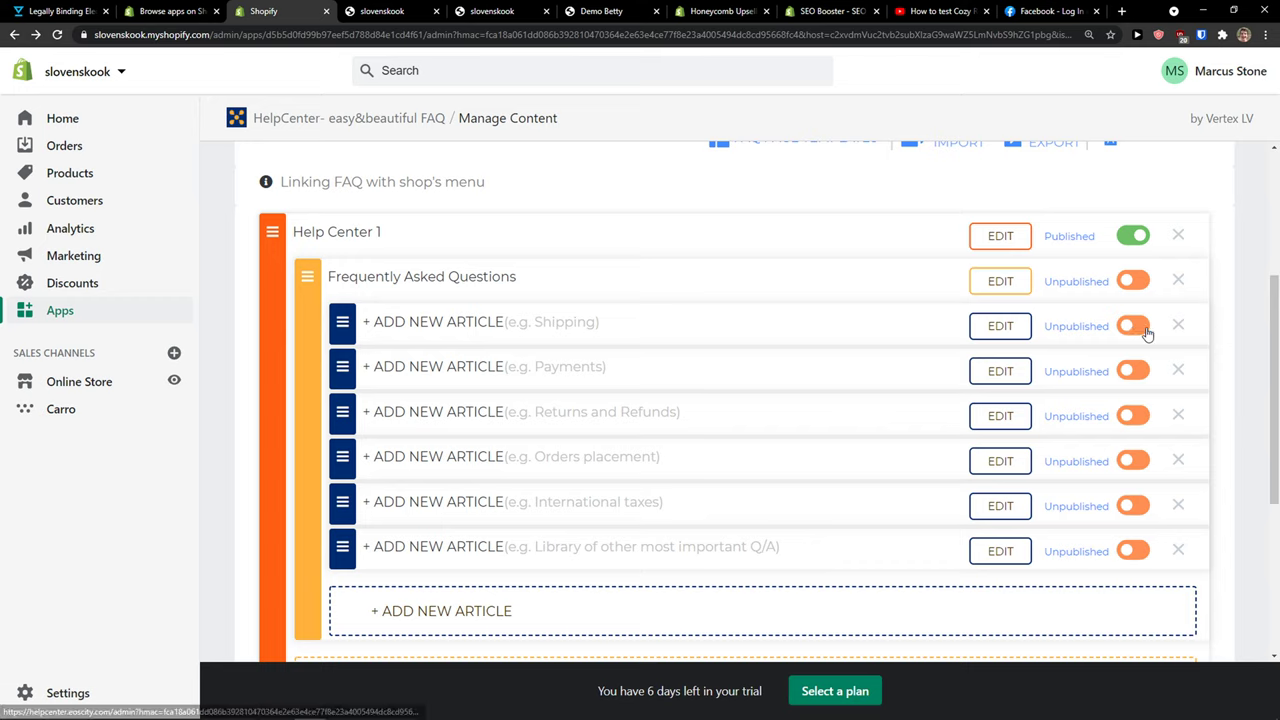
- Fill the Shipping article with demo content, save it, and publish section and article
click(1000, 325)
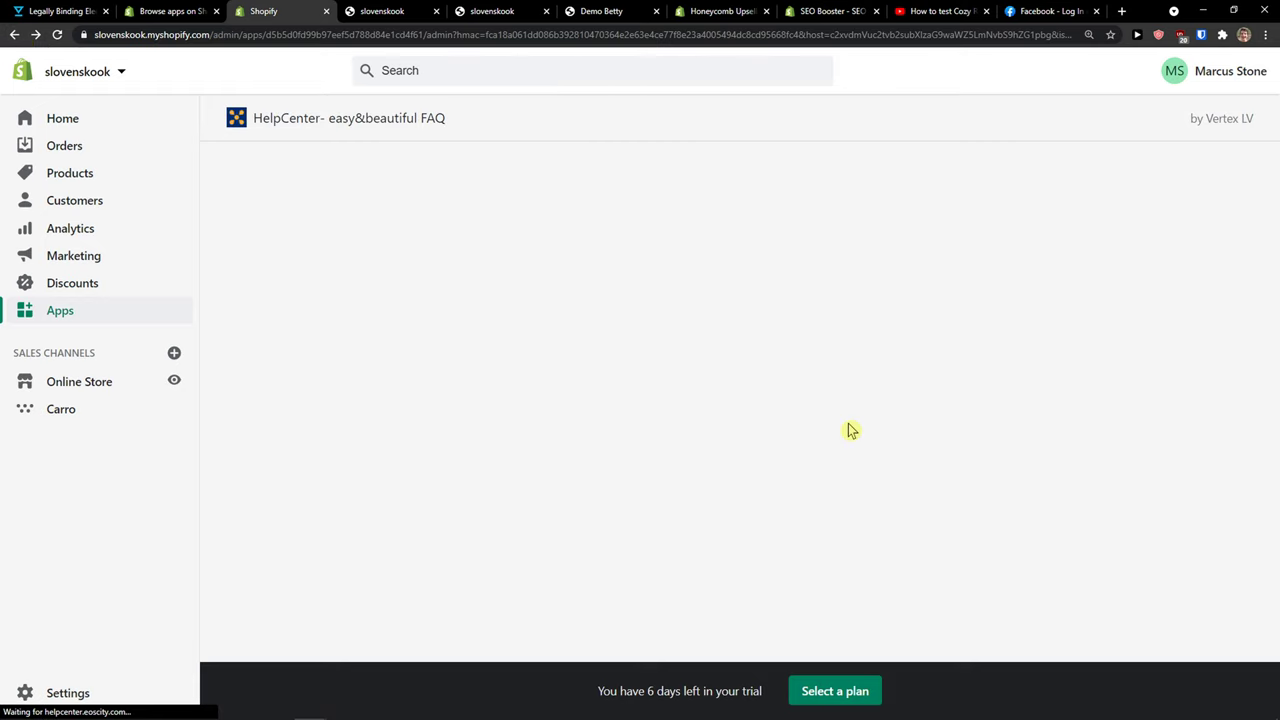
mouse_move(865, 404)
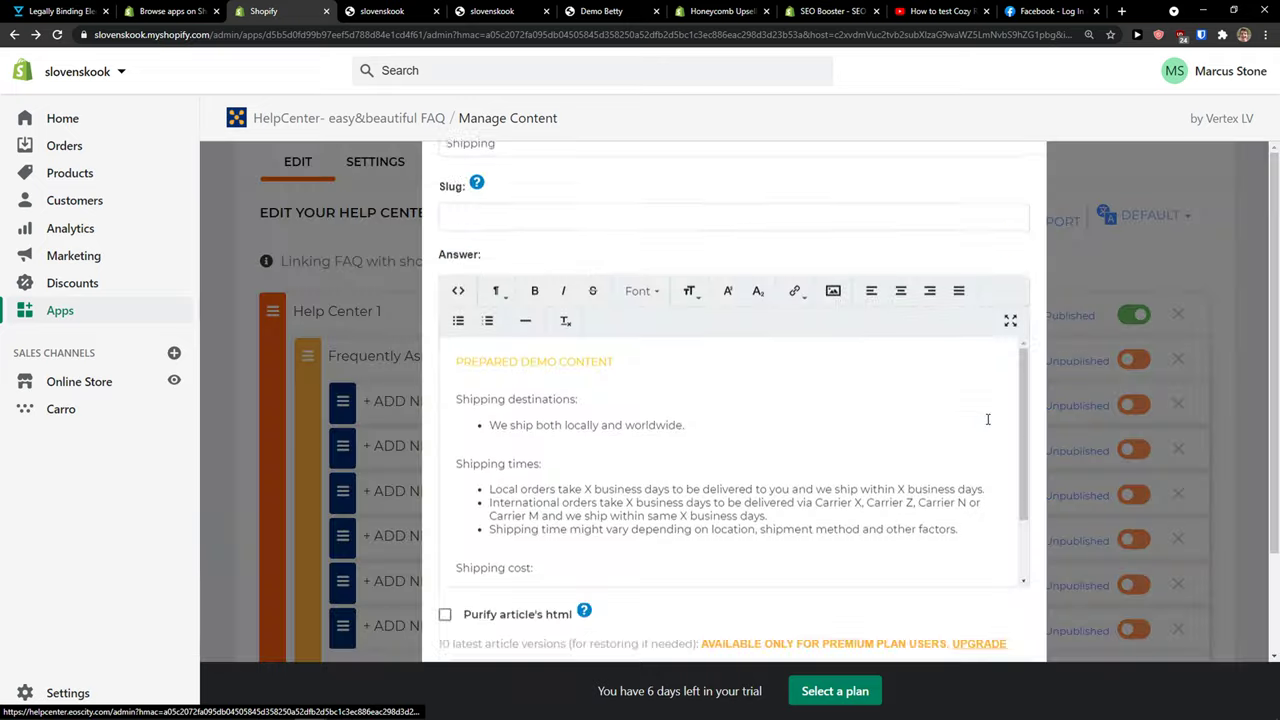
click(962, 626)
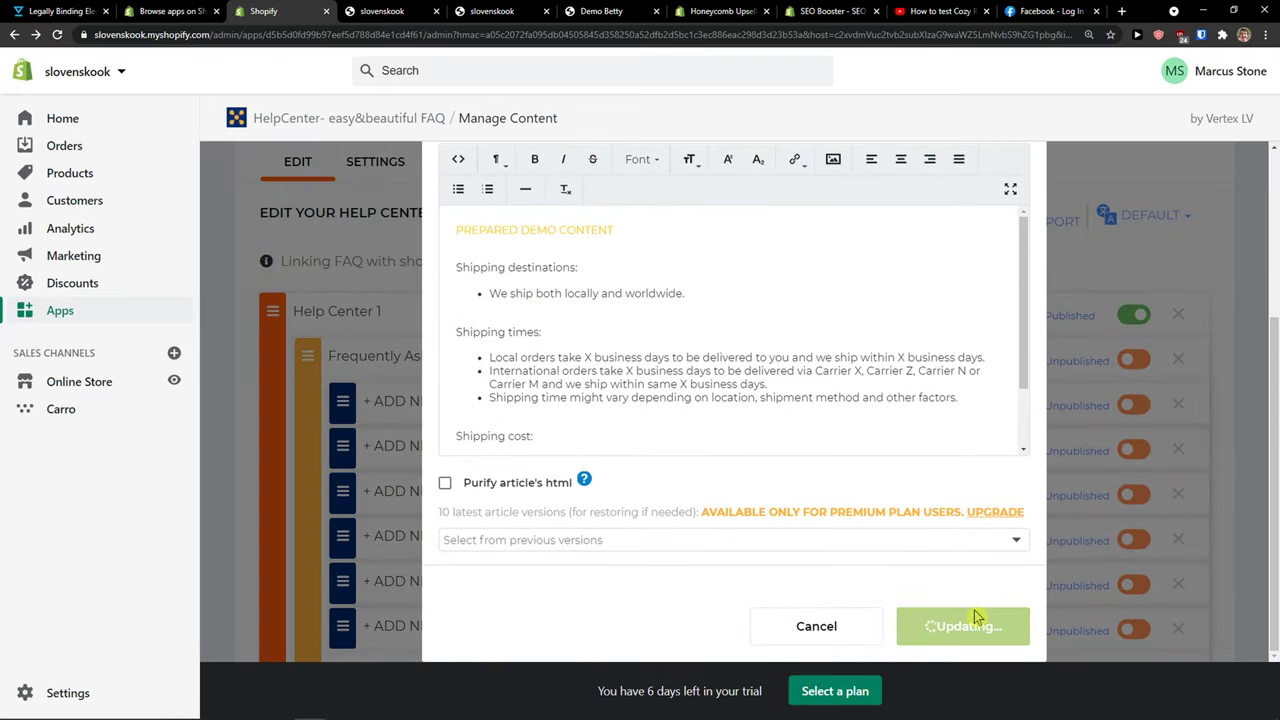
click(962, 626)
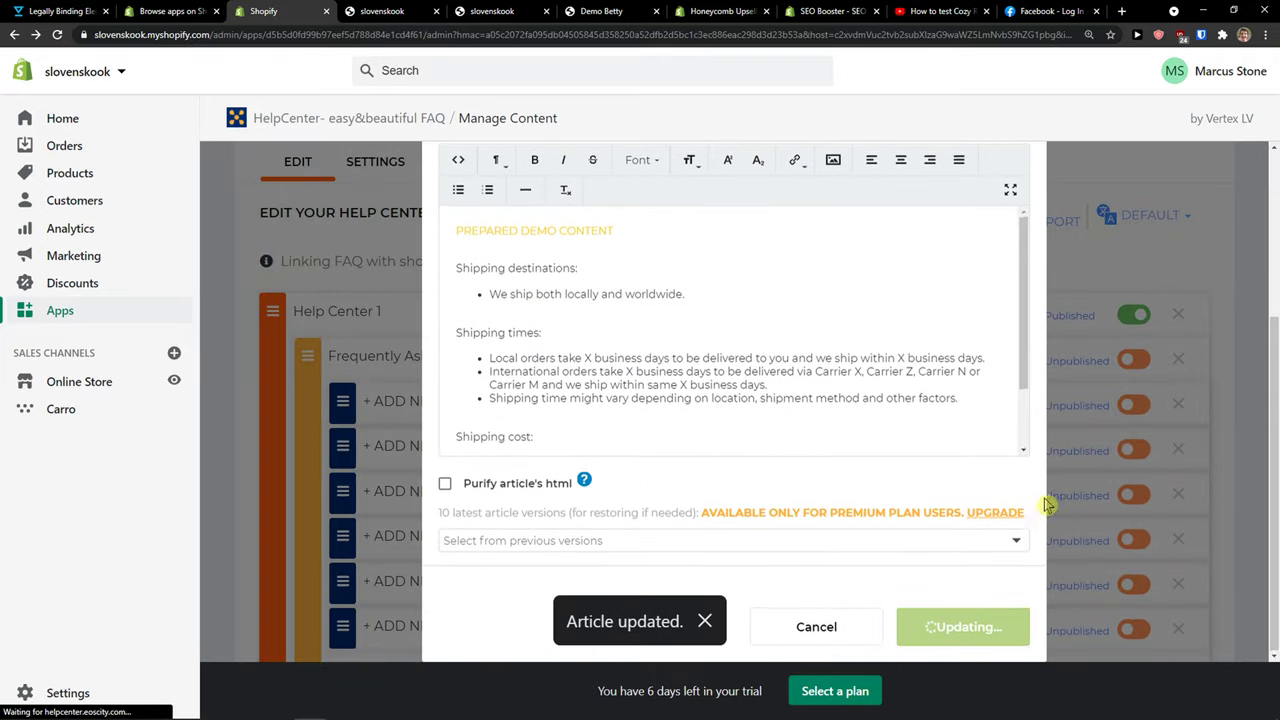
click(962, 626)
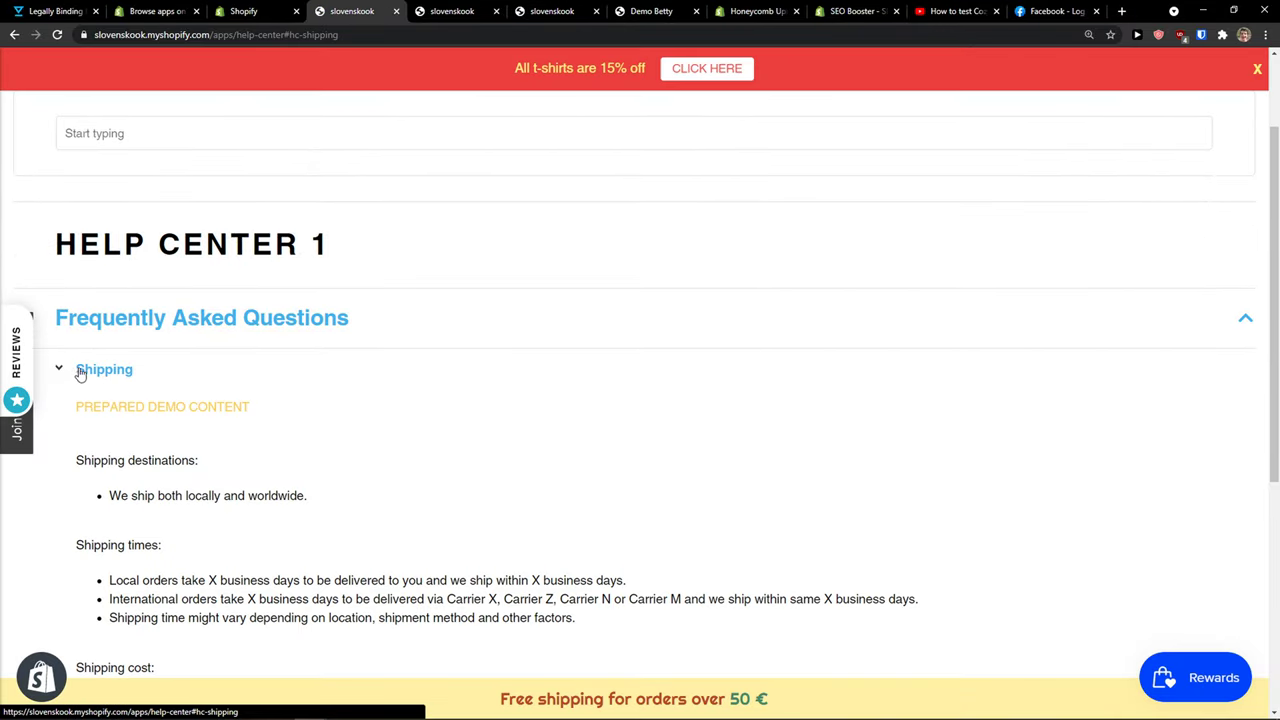
- Leave the storefront Help Center page for the HelpCenter FAQ content admin
click(101, 369)
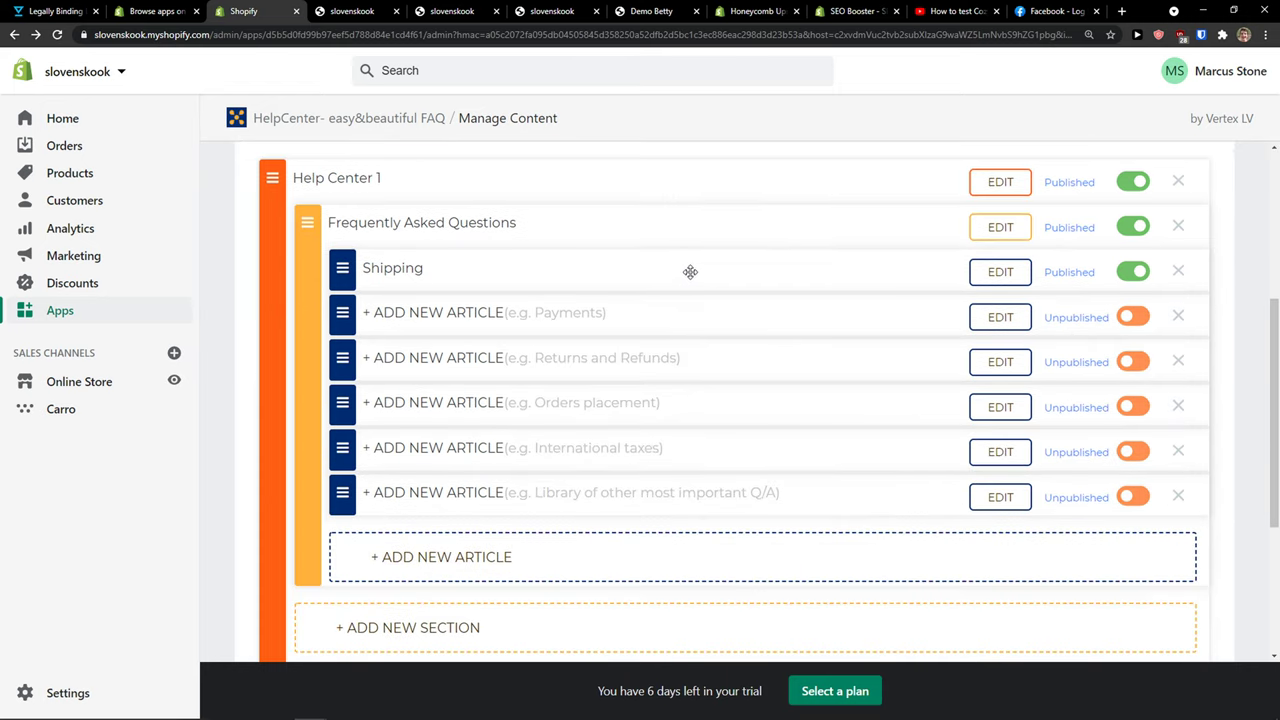
scroll(down, 3)
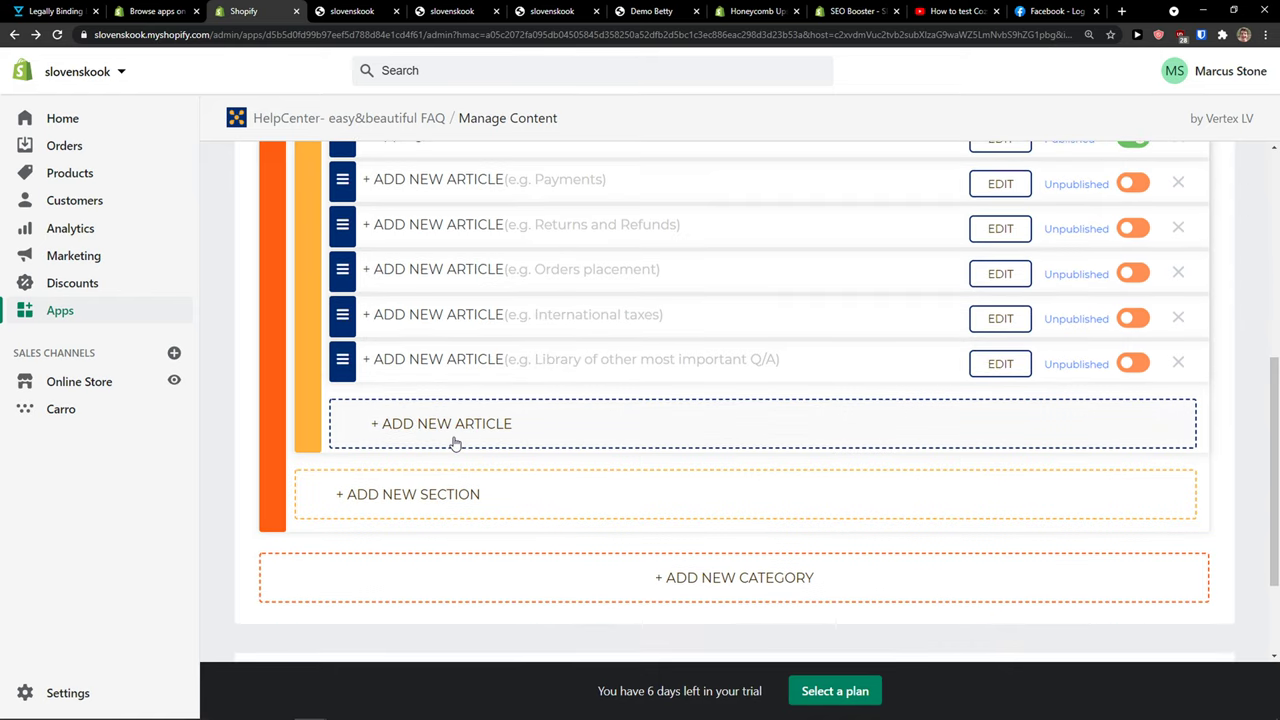
mouse_move(437, 574)
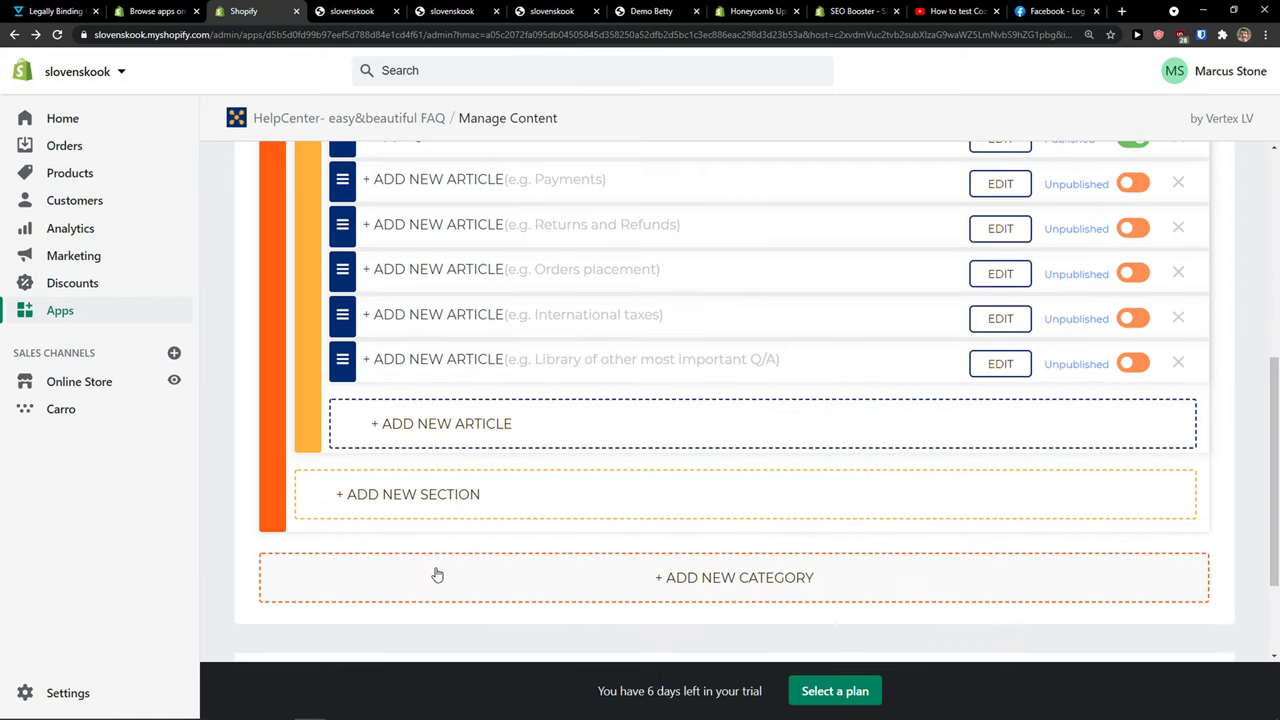
mouse_move(435, 565)
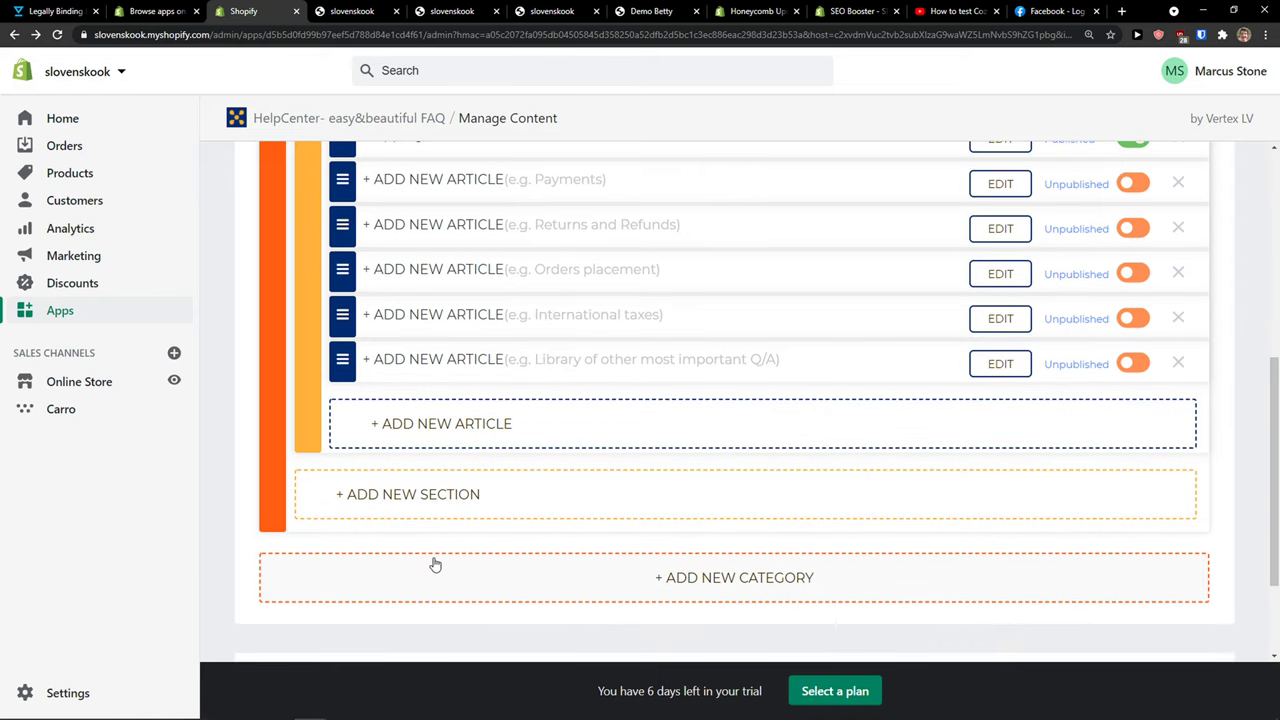